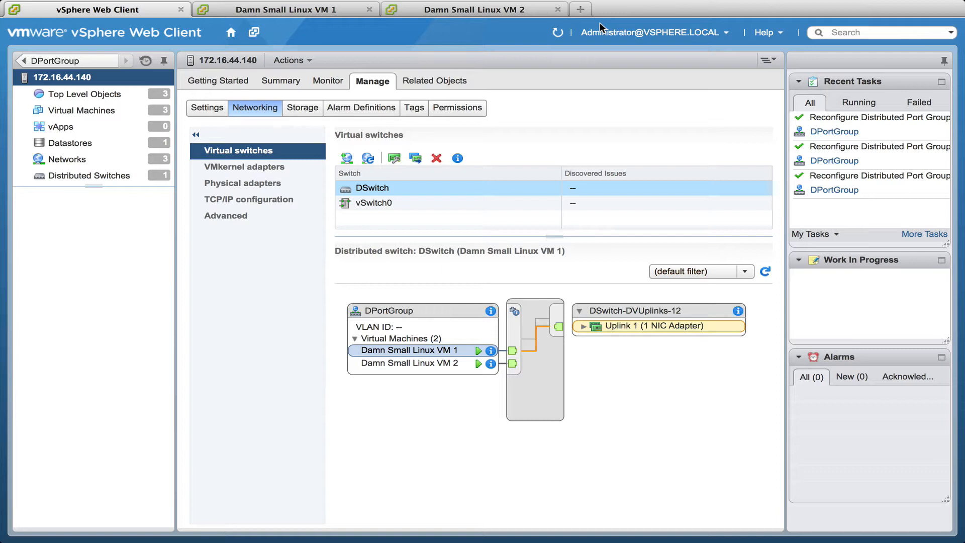
mouse_move(331, 129)
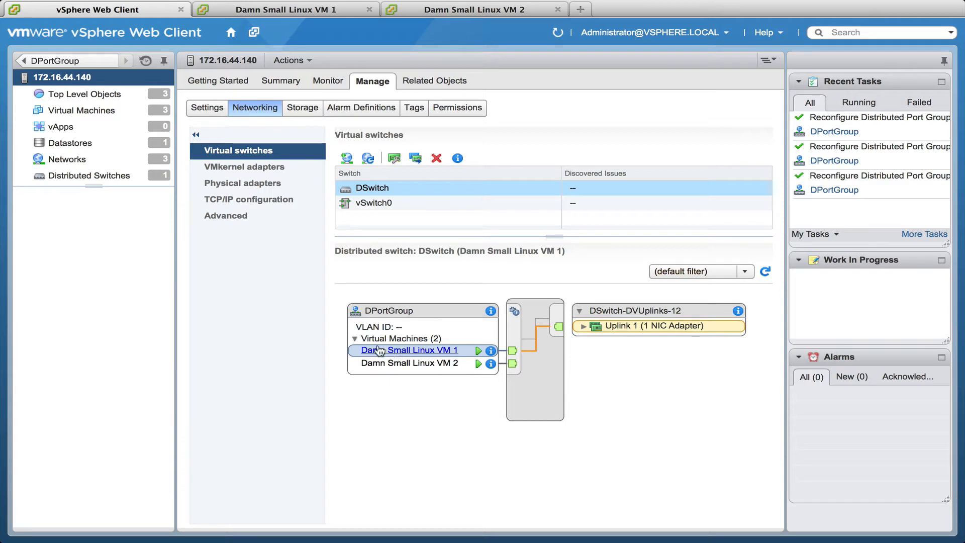
mouse_move(404, 363)
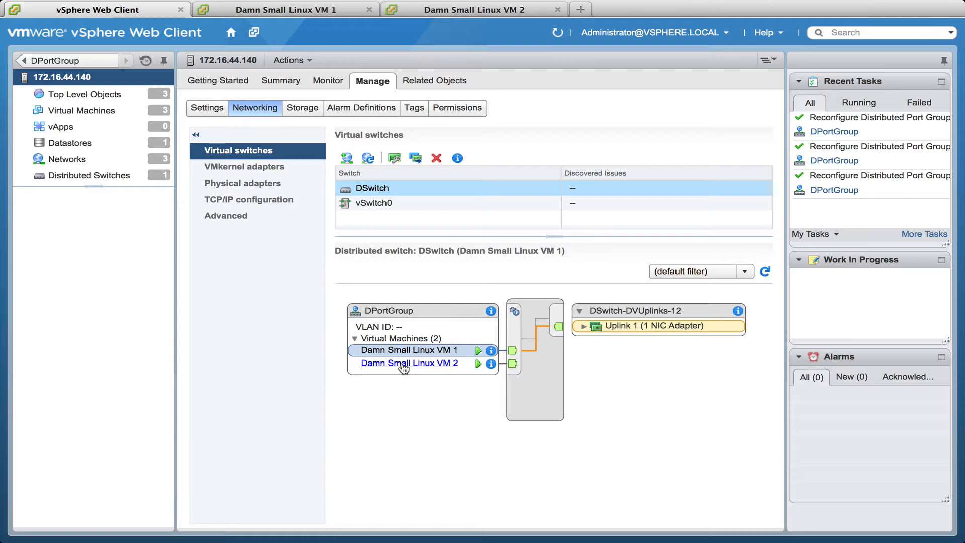
mouse_move(244, 273)
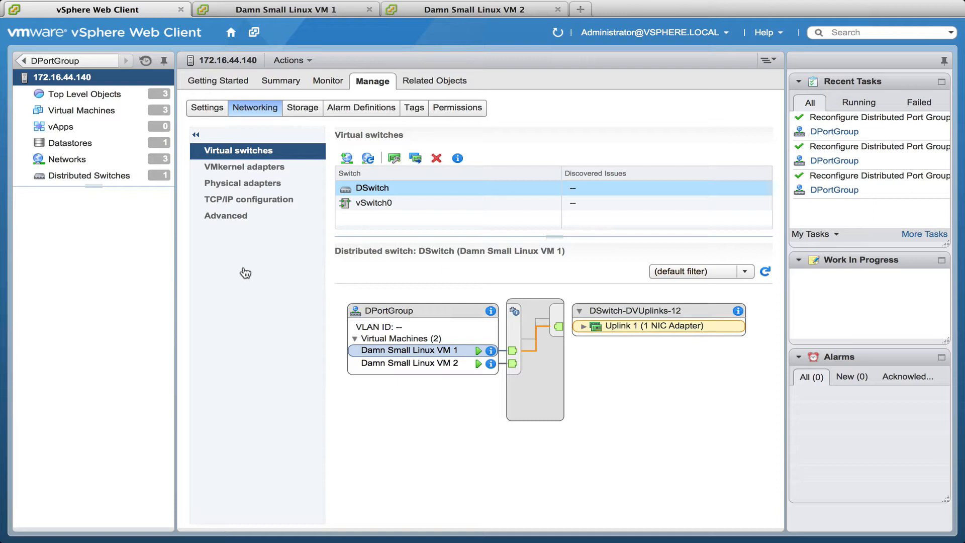
mouse_move(408, 363)
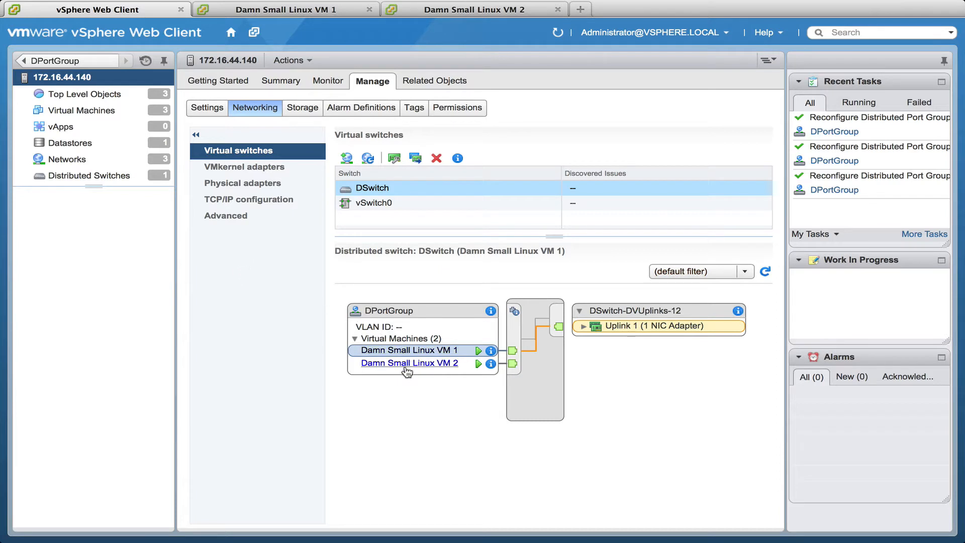
mouse_move(427, 372)
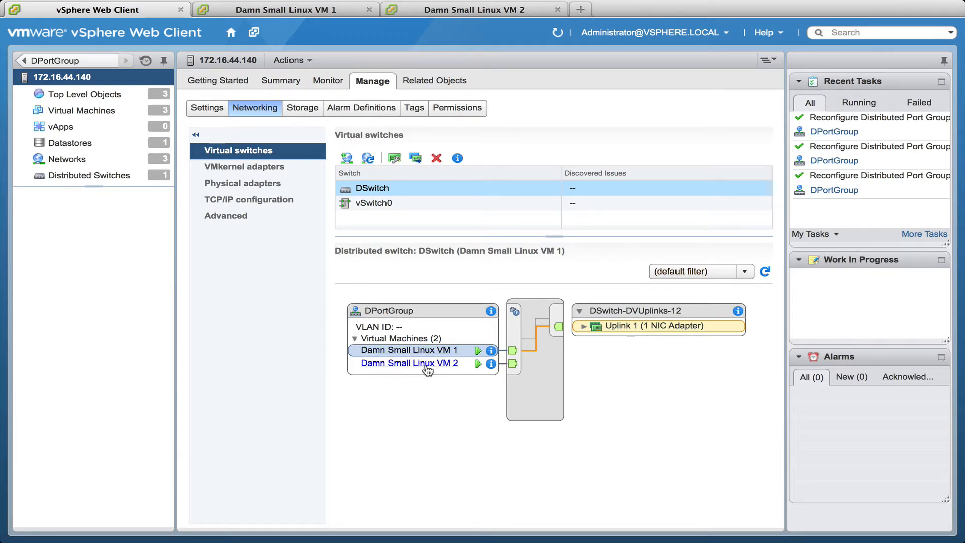
- Close the disconnected Damn Small Linux VM 1 and VM 2 console tabs
left_click(407, 350)
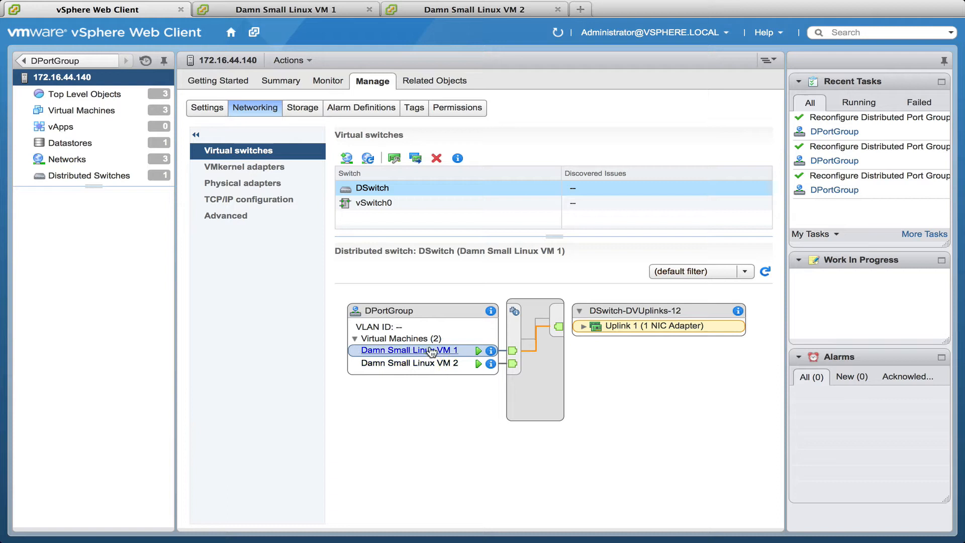
mouse_move(427, 309)
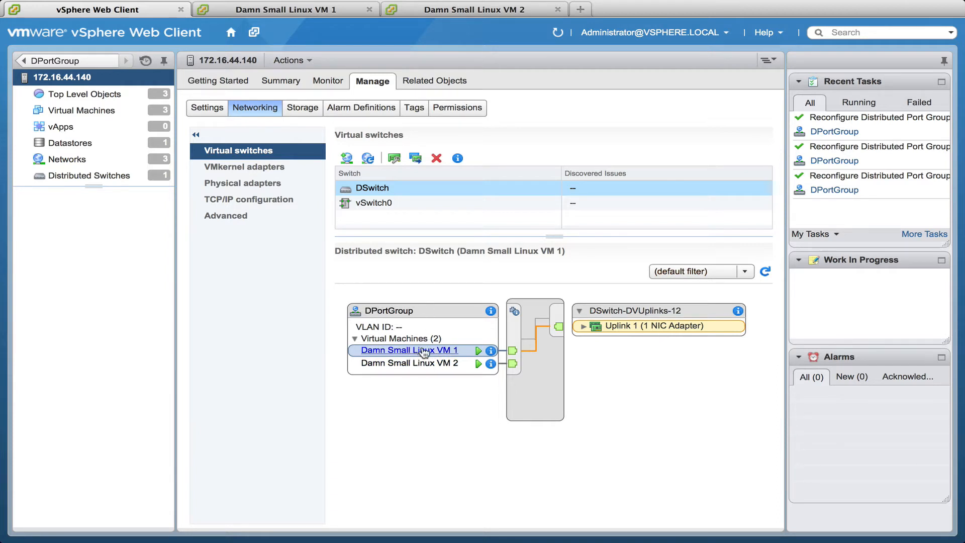
mouse_move(435, 354)
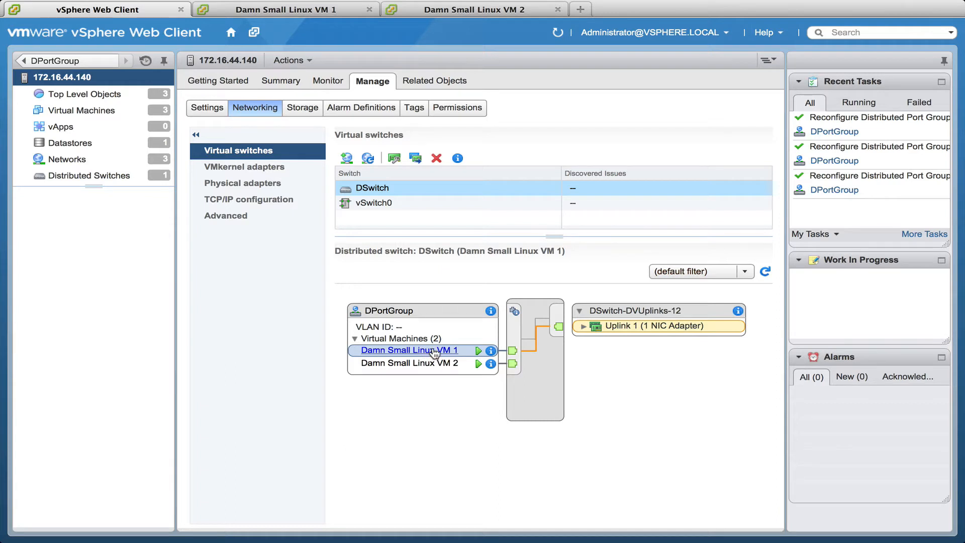
mouse_move(437, 362)
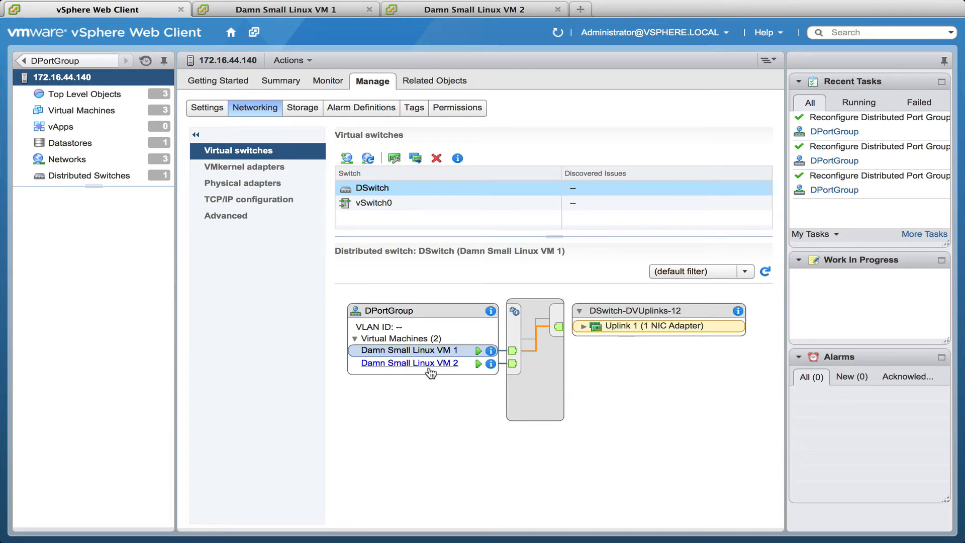
mouse_move(314, 314)
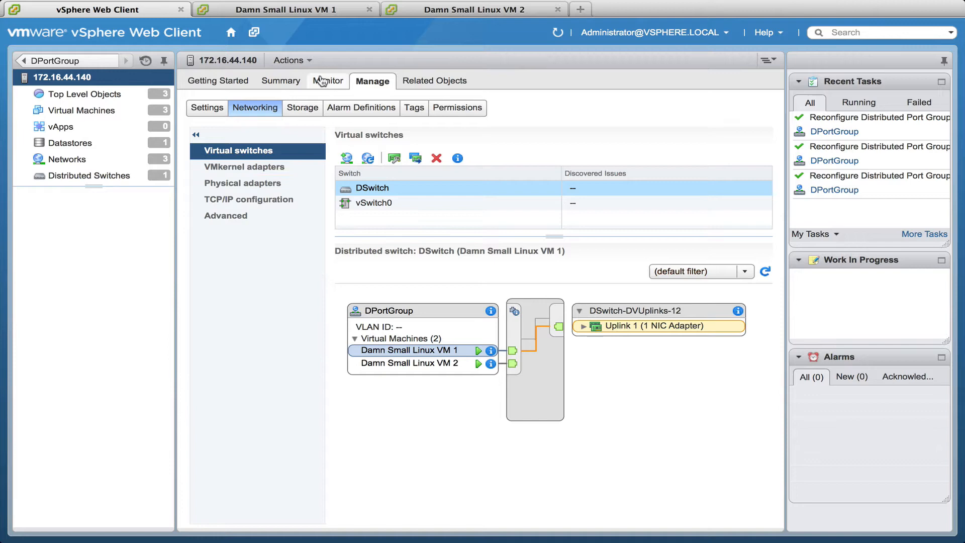
mouse_move(306, 9)
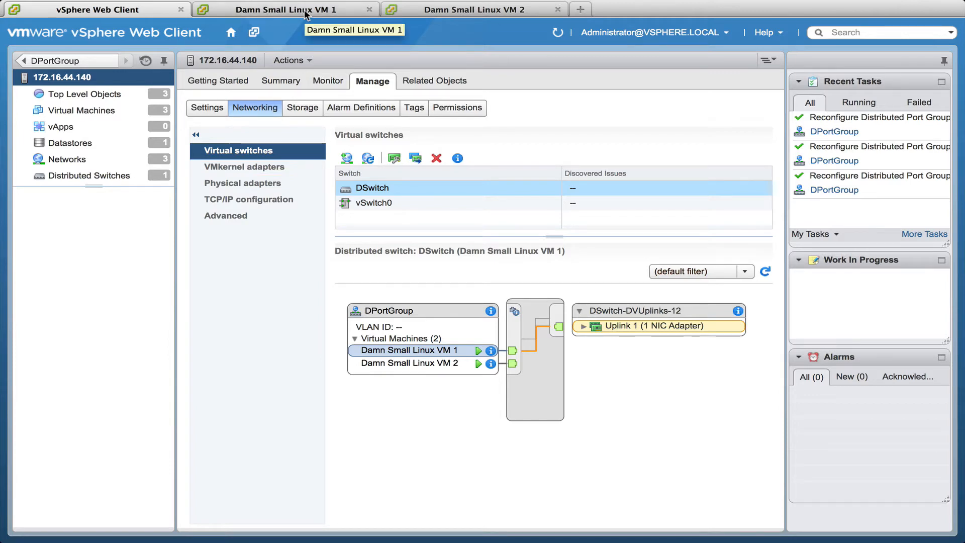
left_click(284, 9)
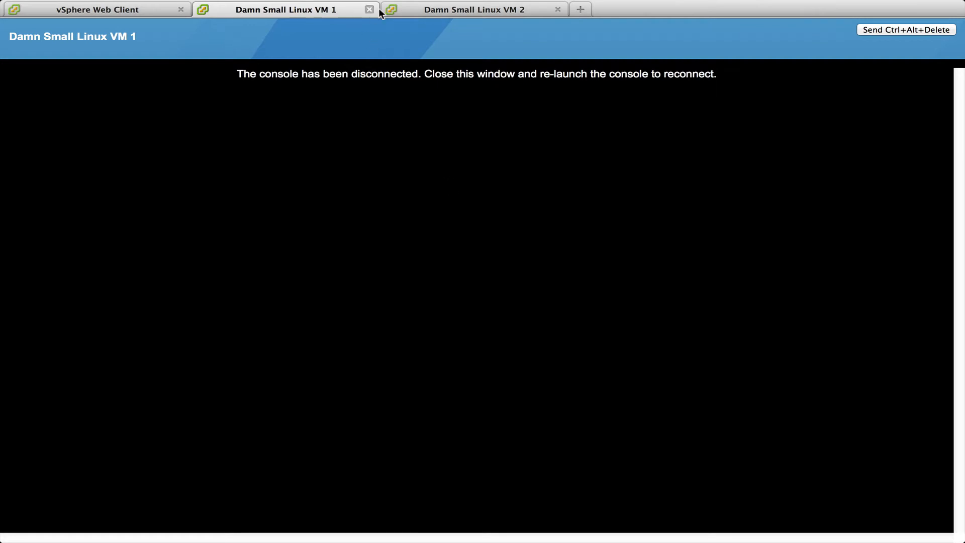
left_click(370, 10)
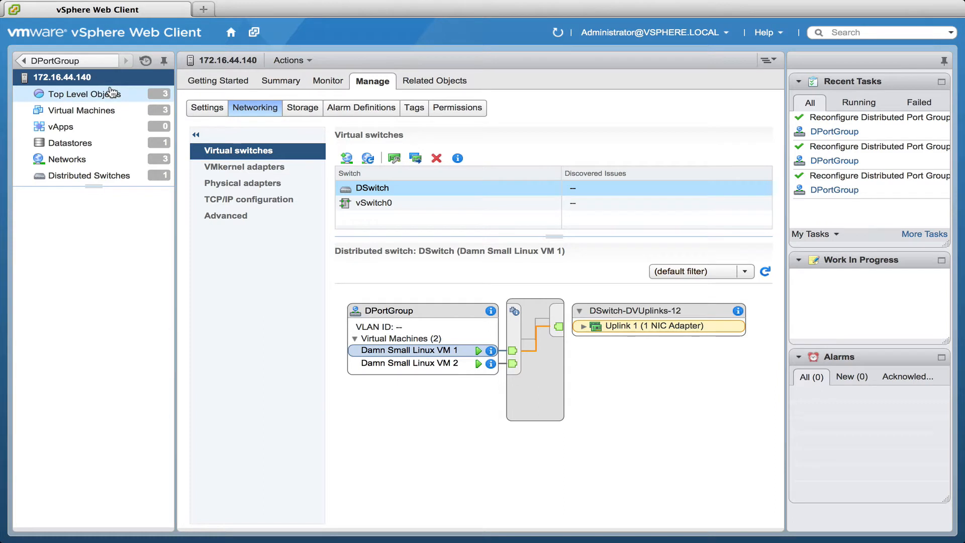
mouse_move(130, 92)
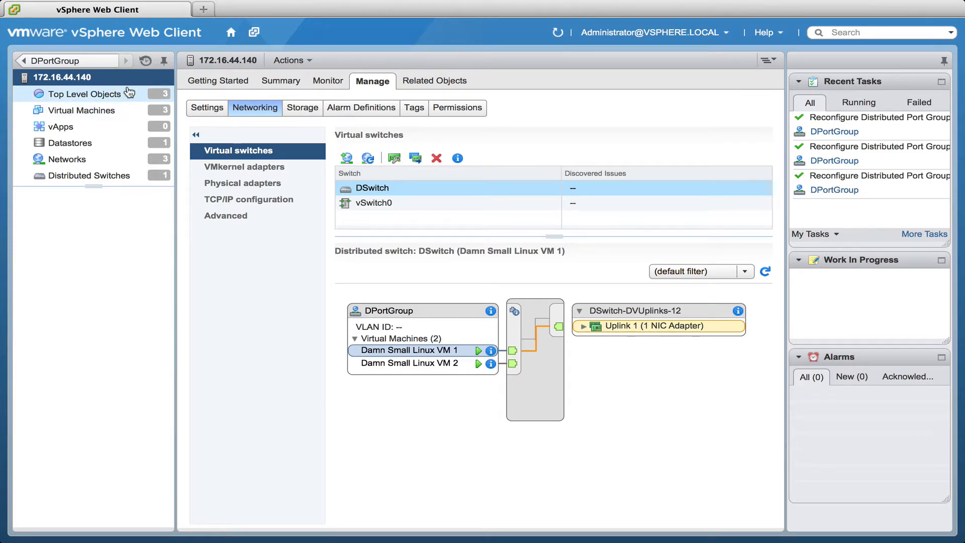
mouse_move(84, 110)
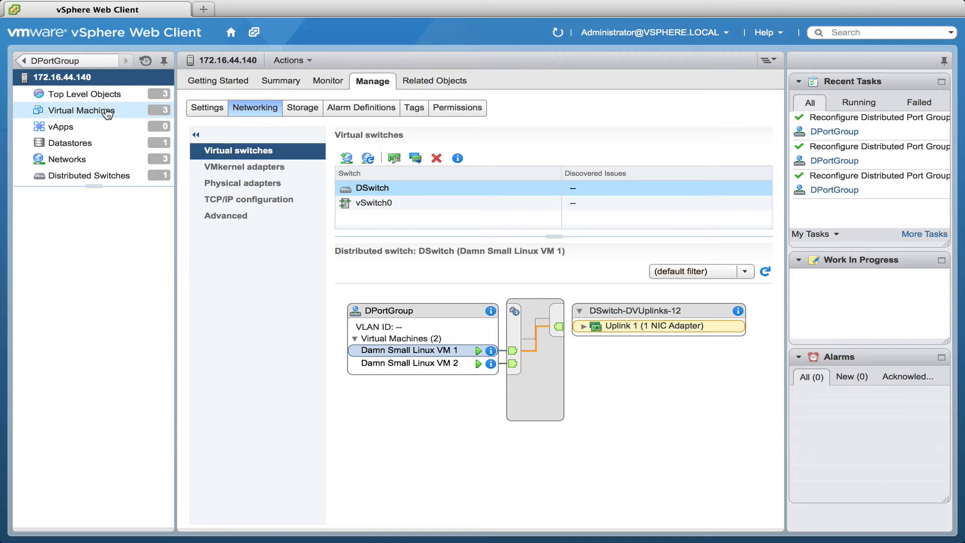
- Open a console for Damn Small Linux VM 1 from the Virtual Machines list and start ifconfig
left_click(82, 109)
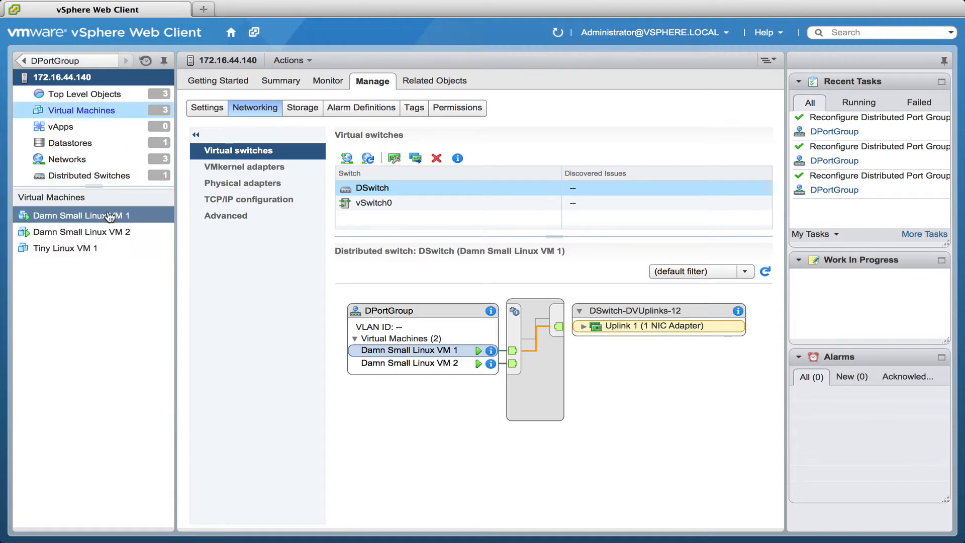
right_click(74, 215)
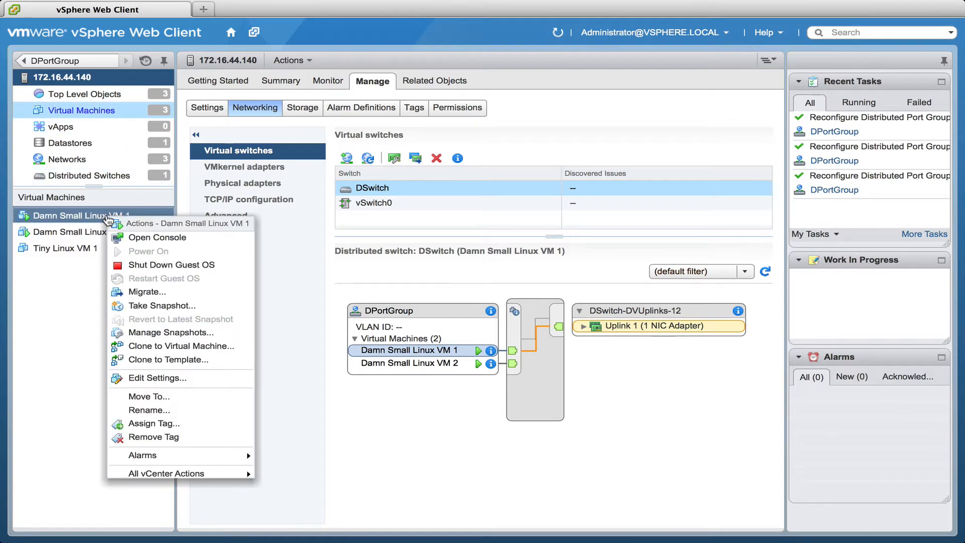
mouse_move(158, 237)
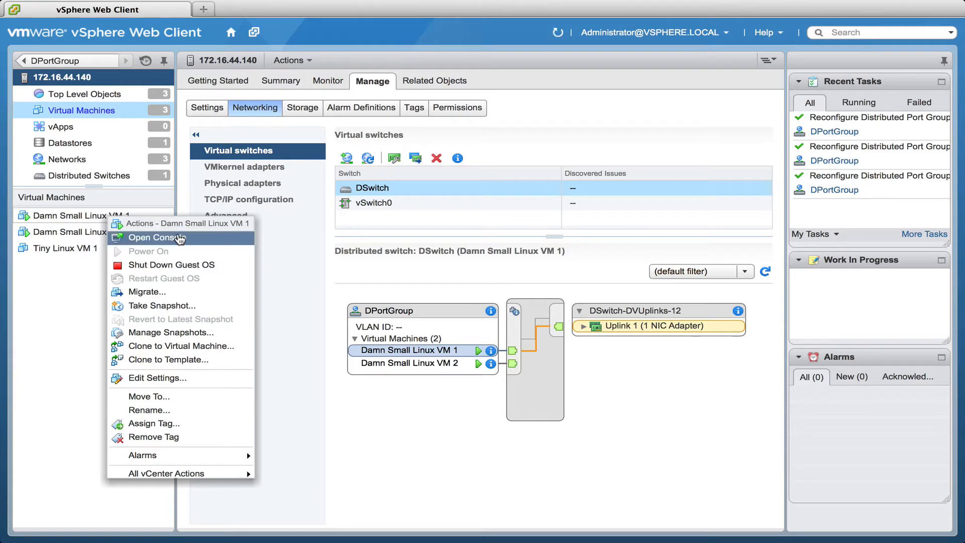
left_click(157, 237)
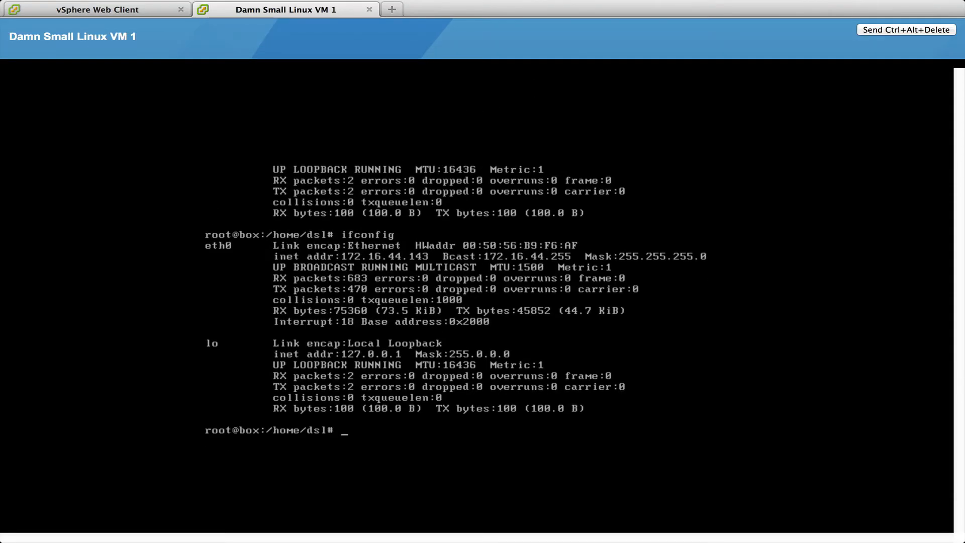
type("ifconfig")
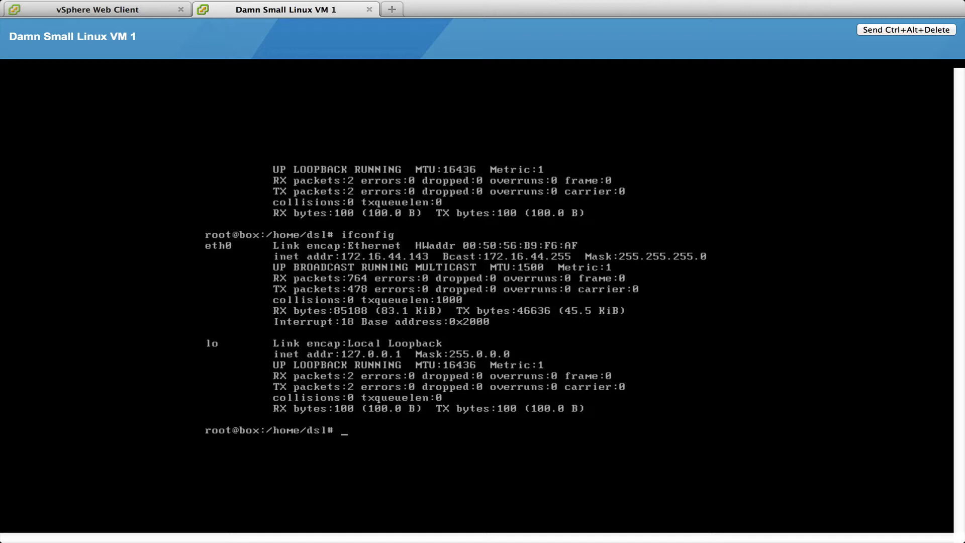
mouse_move(111, 268)
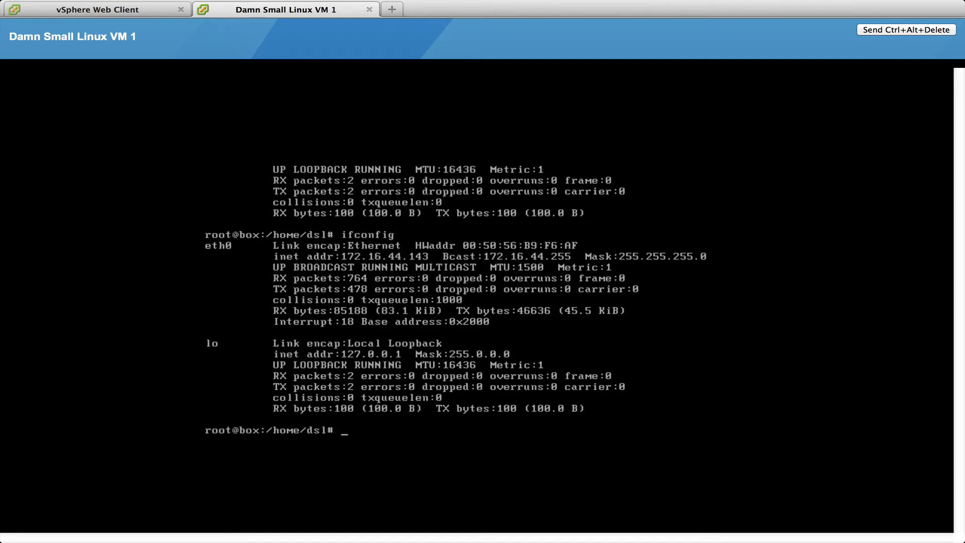
mouse_move(61, 139)
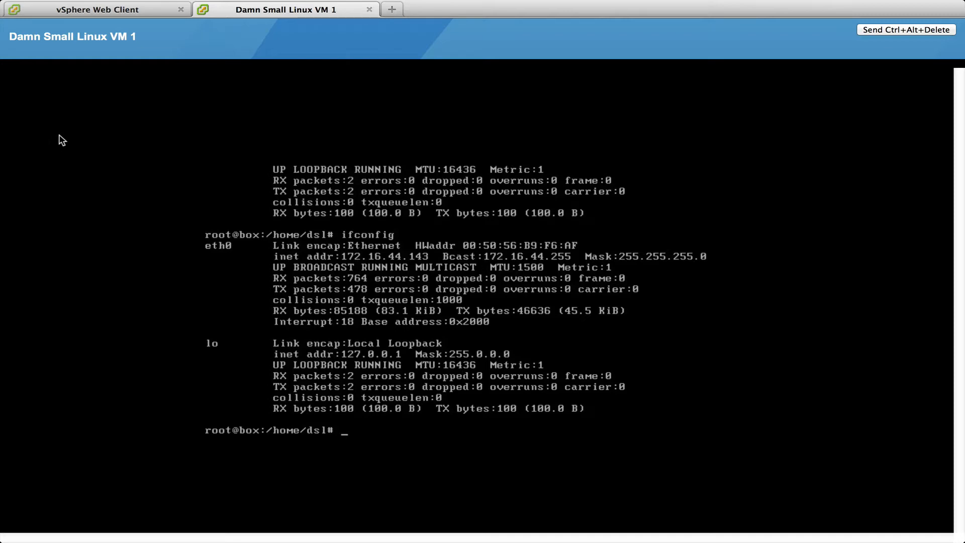
- Open a console for Damn Small Linux VM 2 and run ifconfig, showing eth0 at 172.16.44.144
left_click(93, 9)
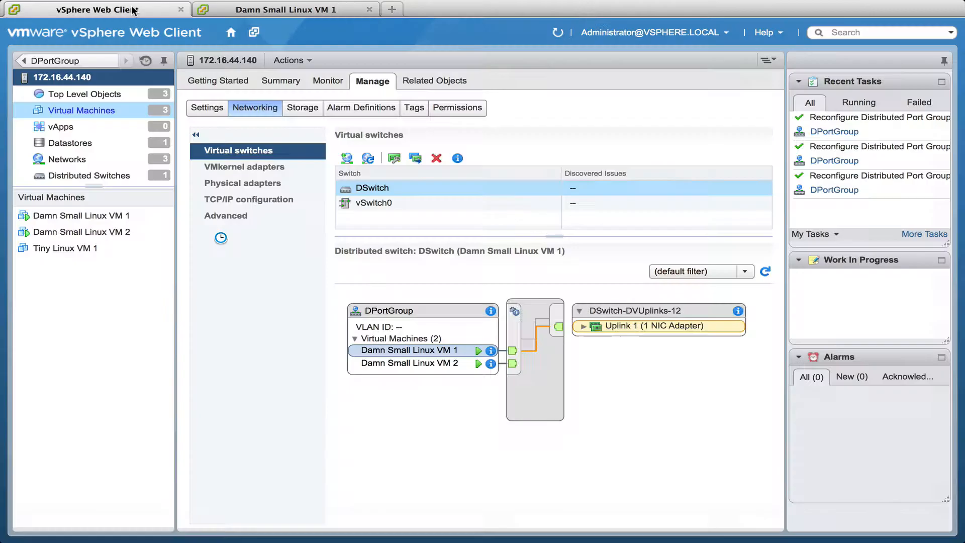
right_click(83, 232)
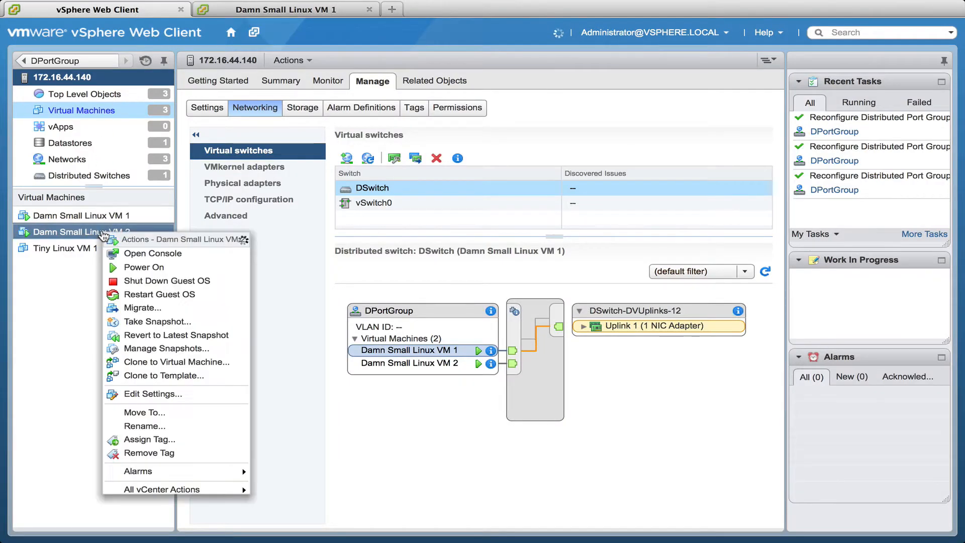
left_click(152, 254)
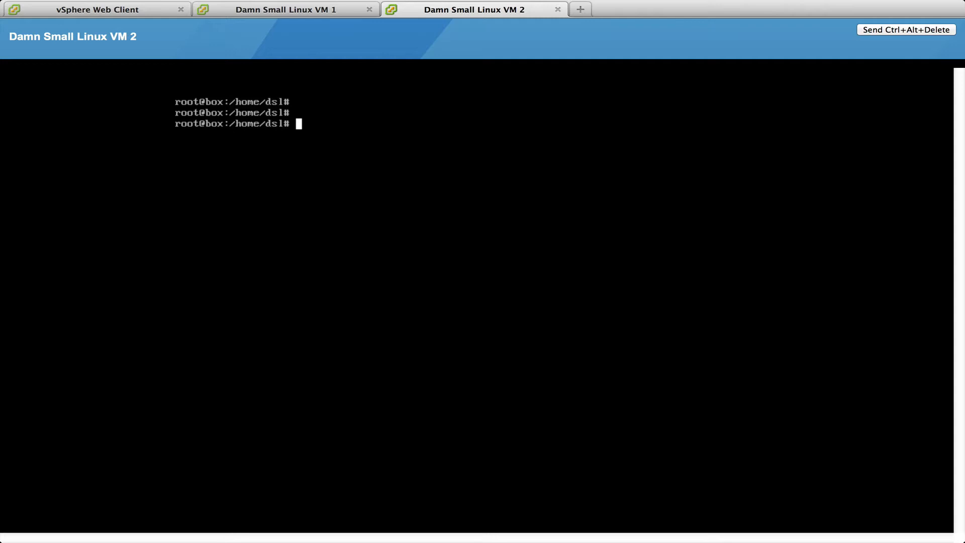
type("ifc")
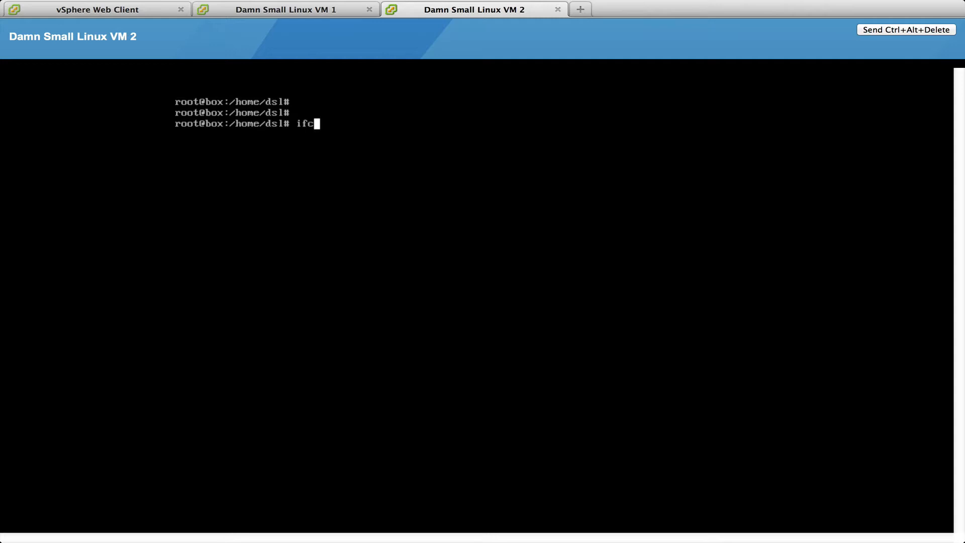
key("Return")
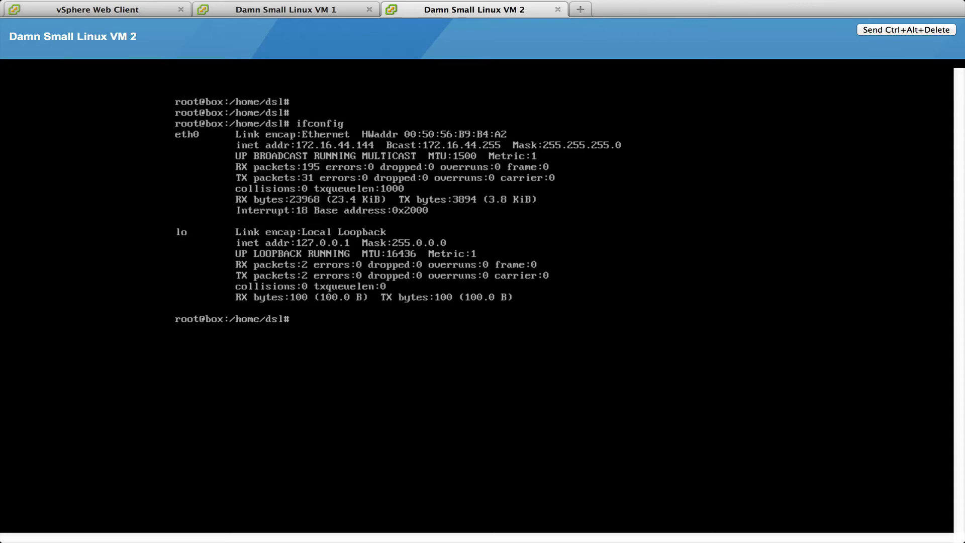
left_click(93, 9)
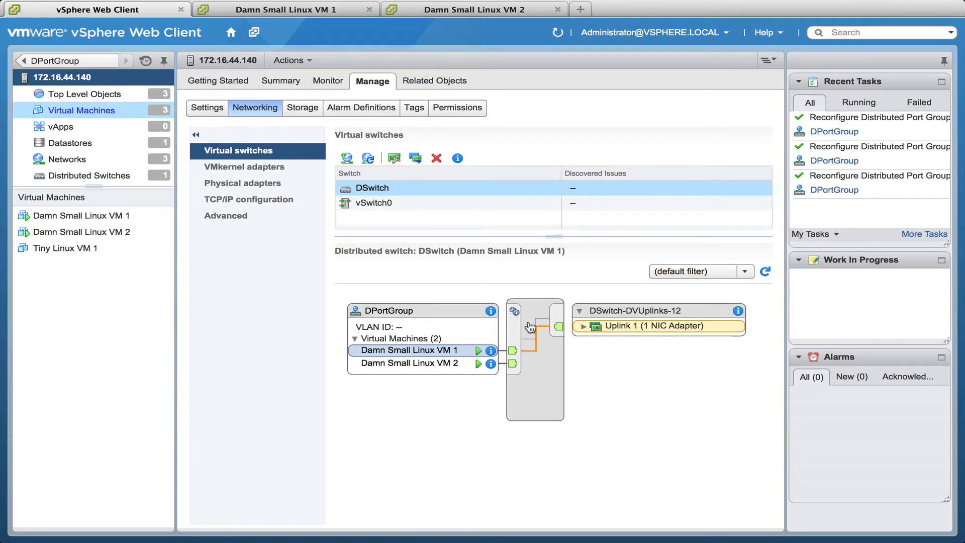
mouse_move(537, 377)
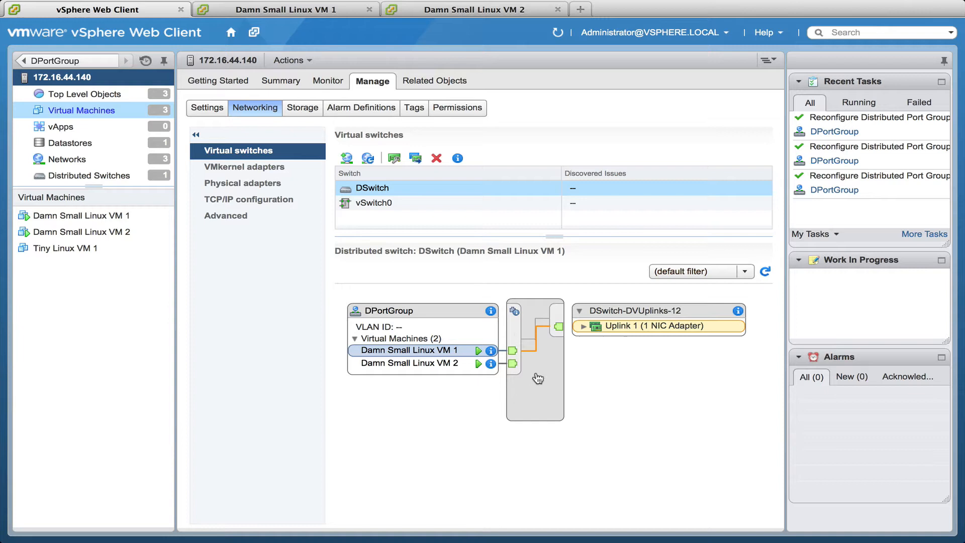
mouse_move(569, 343)
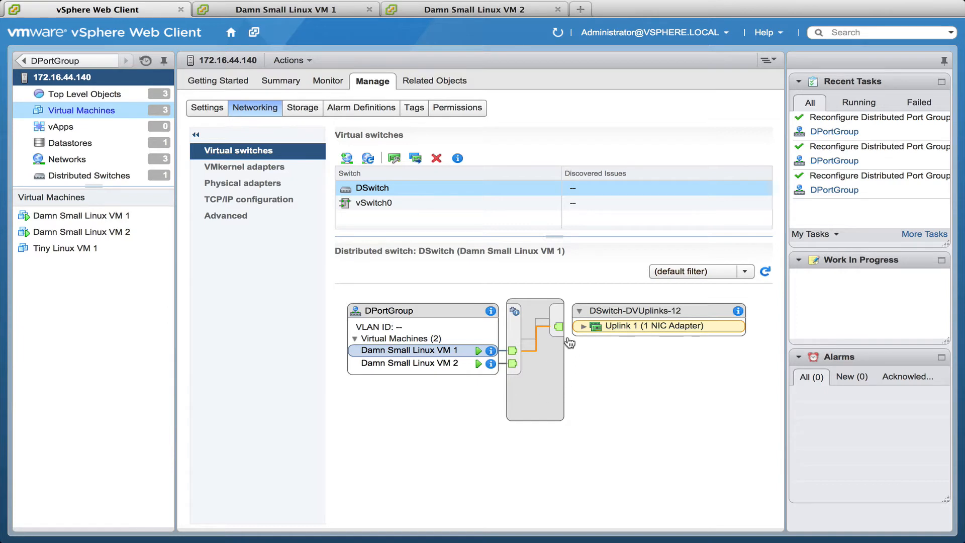
mouse_move(568, 339)
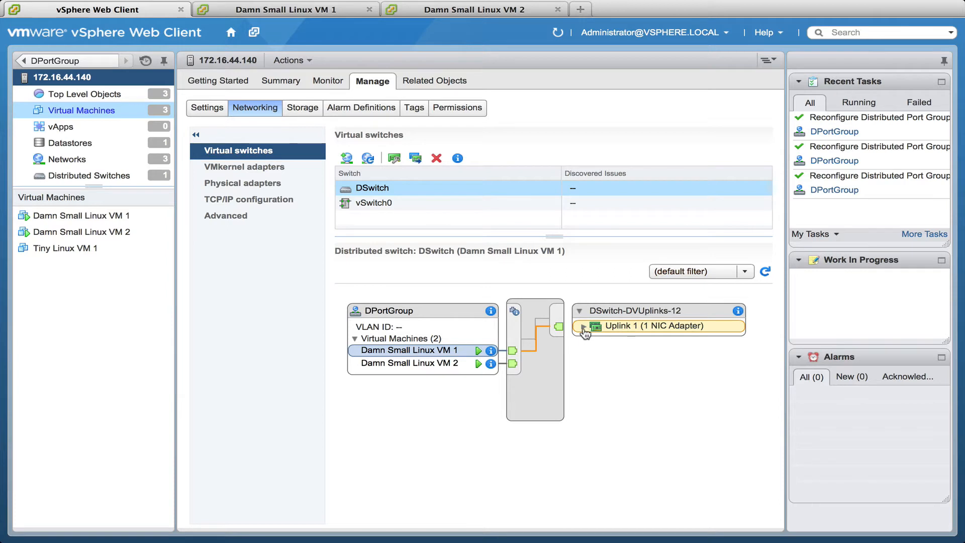
- Expand Uplink 1 in the DSwitch diagram to reveal vmnic1 at 172.16.44.140
left_click(583, 326)
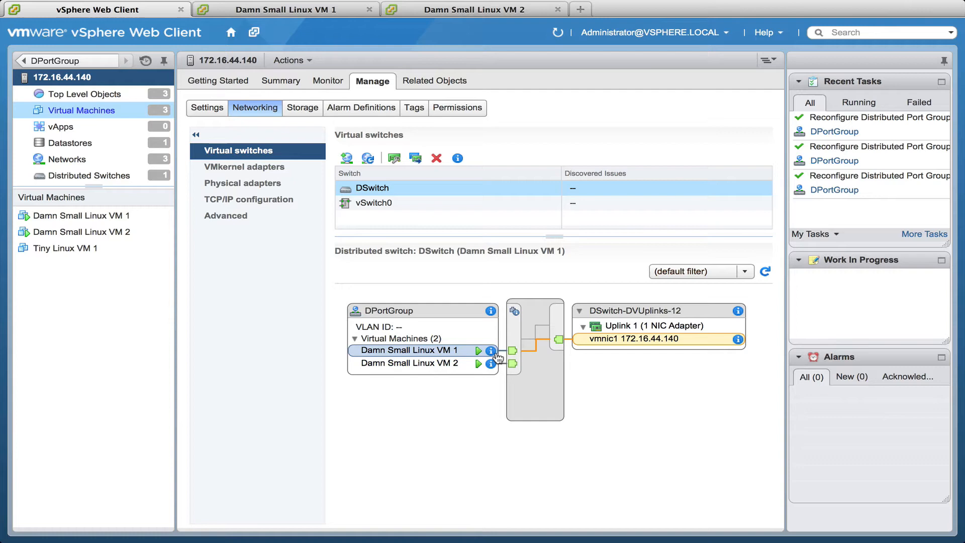
mouse_move(492, 352)
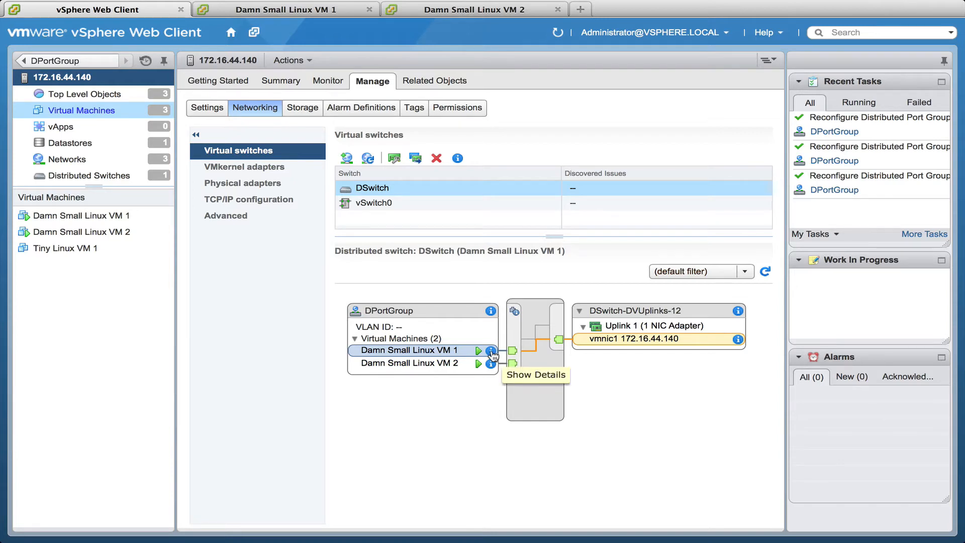
left_click(491, 350)
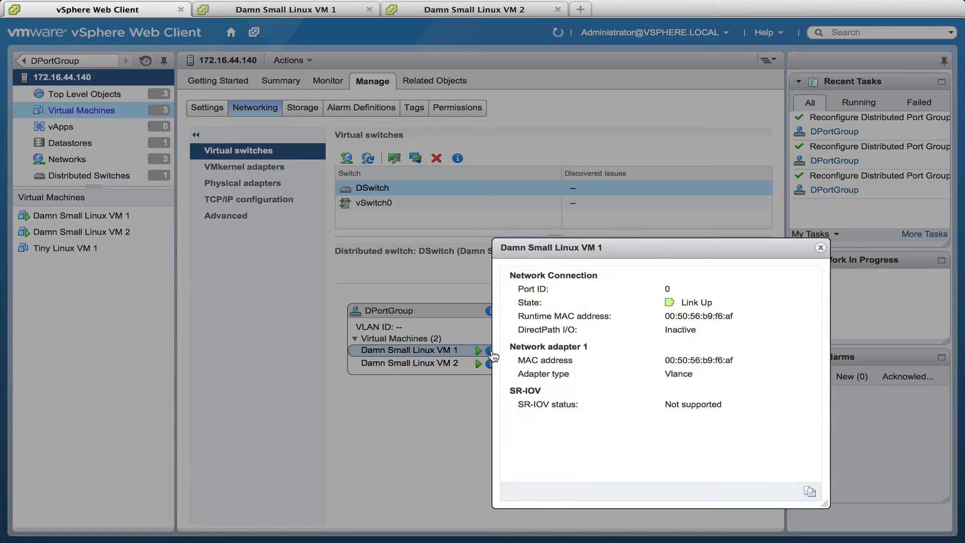
mouse_move(759, 308)
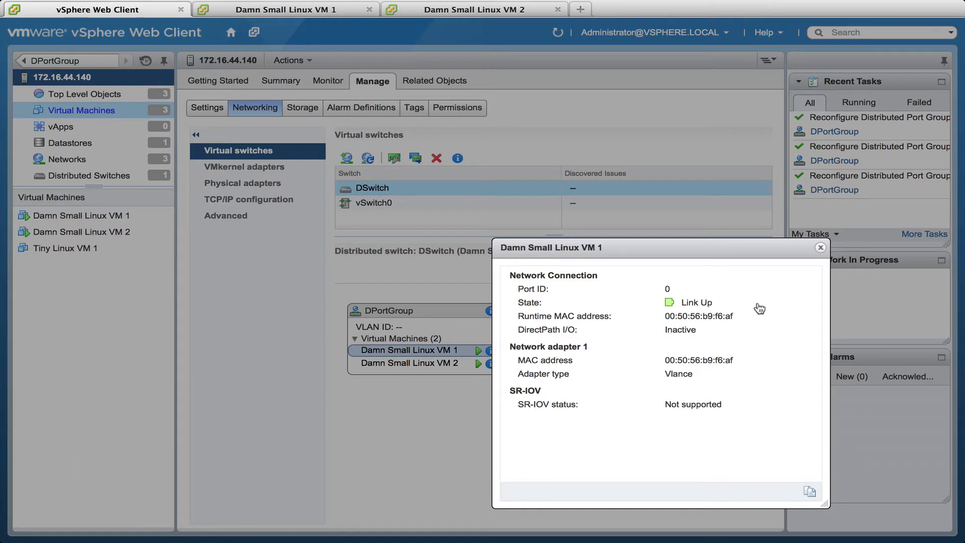
double_click(698, 316)
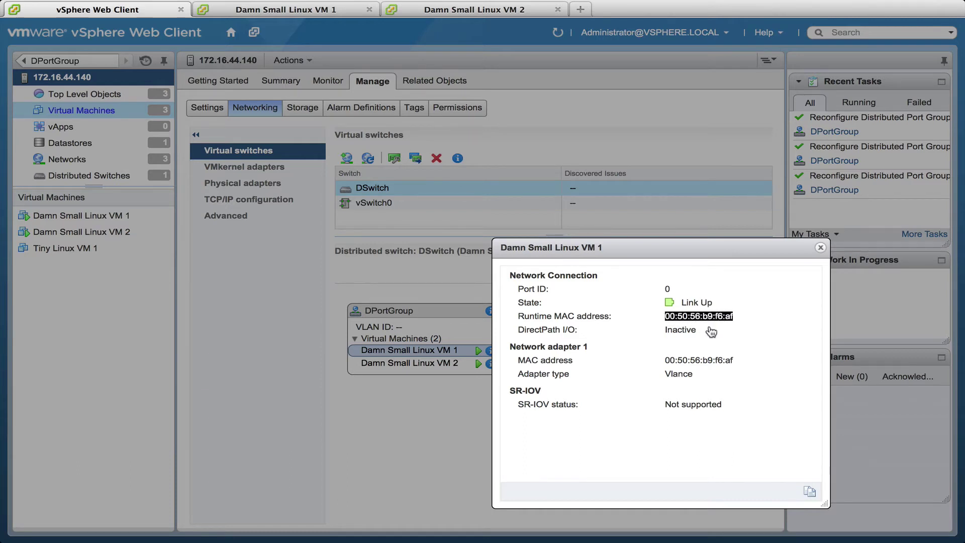
mouse_move(820, 248)
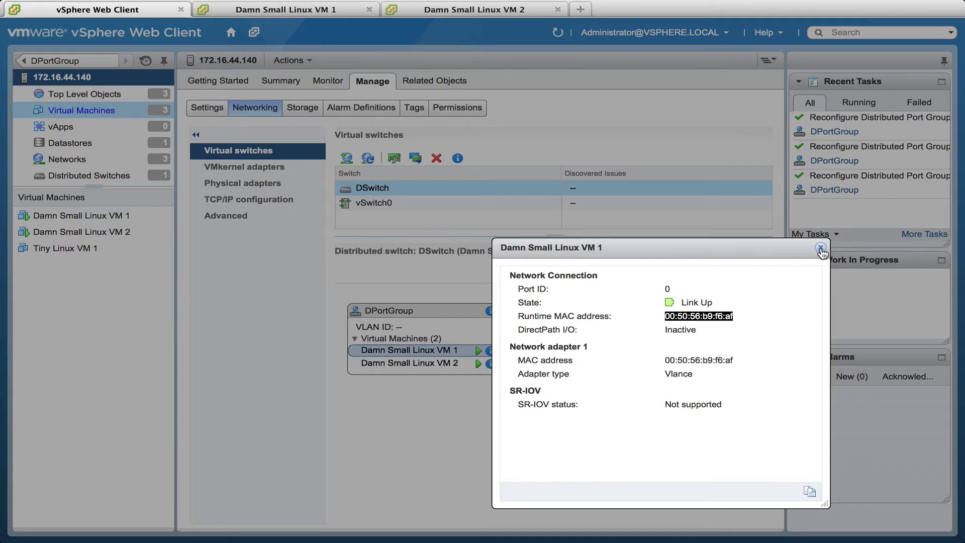
left_click(821, 247)
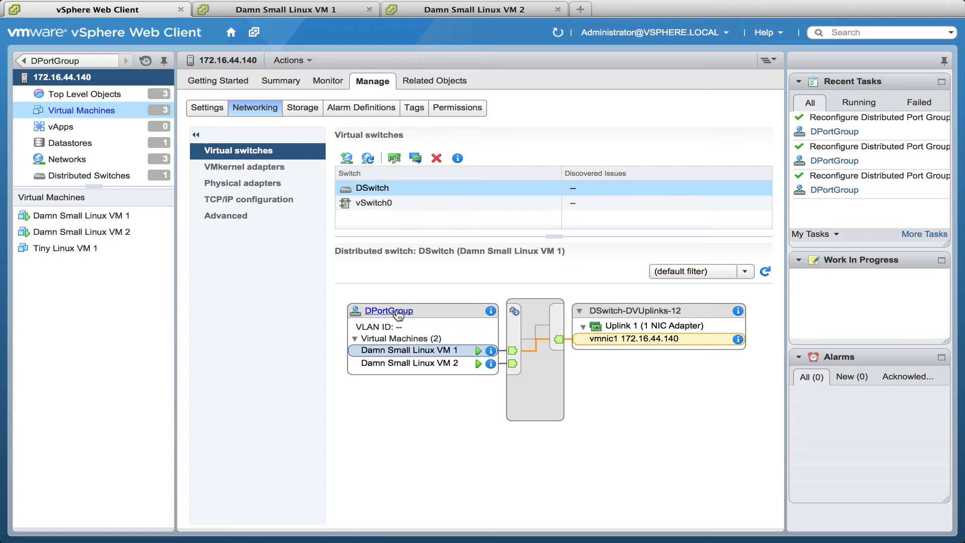
- Show DPortGroup's Policies under Manage > Settings, scrolled to Traffic filtering and marking
left_click(388, 311)
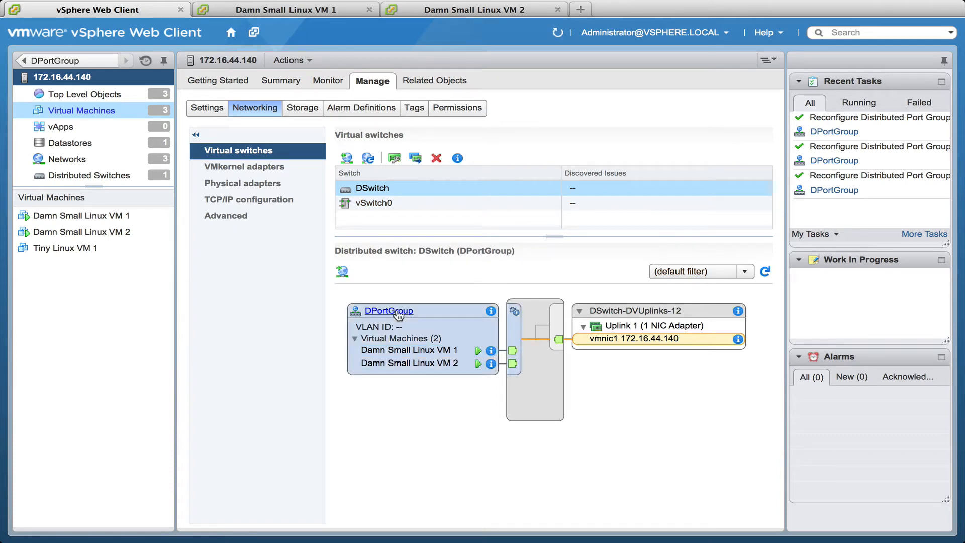
mouse_move(536, 254)
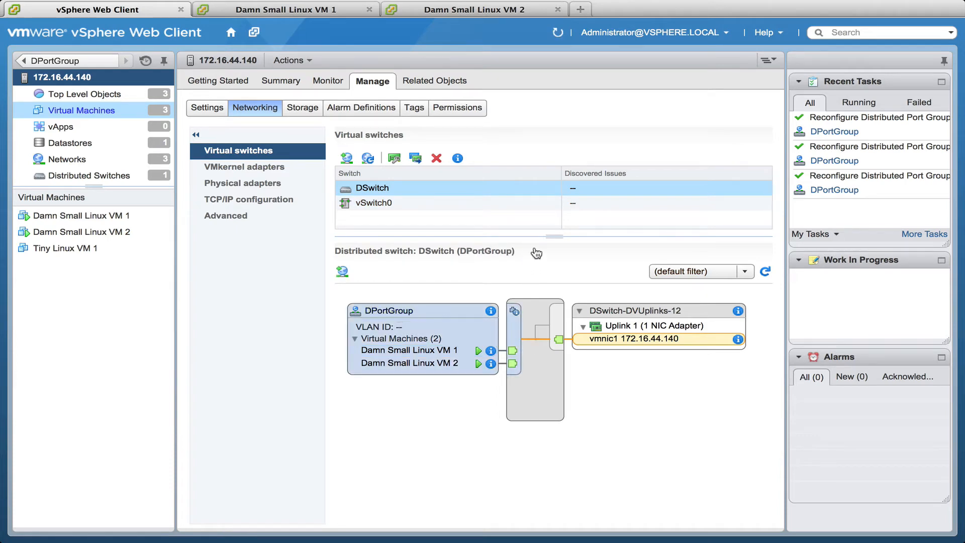
left_click(226, 216)
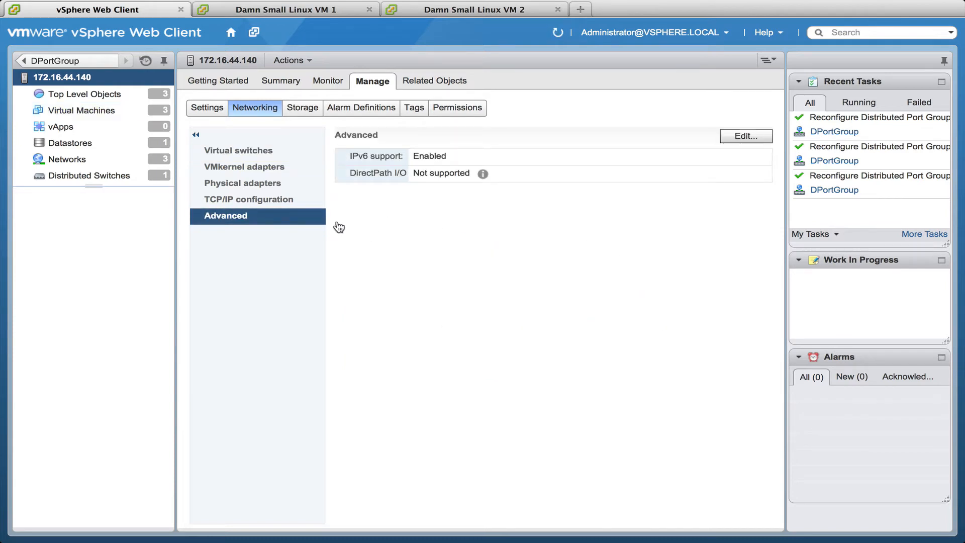
mouse_move(246, 130)
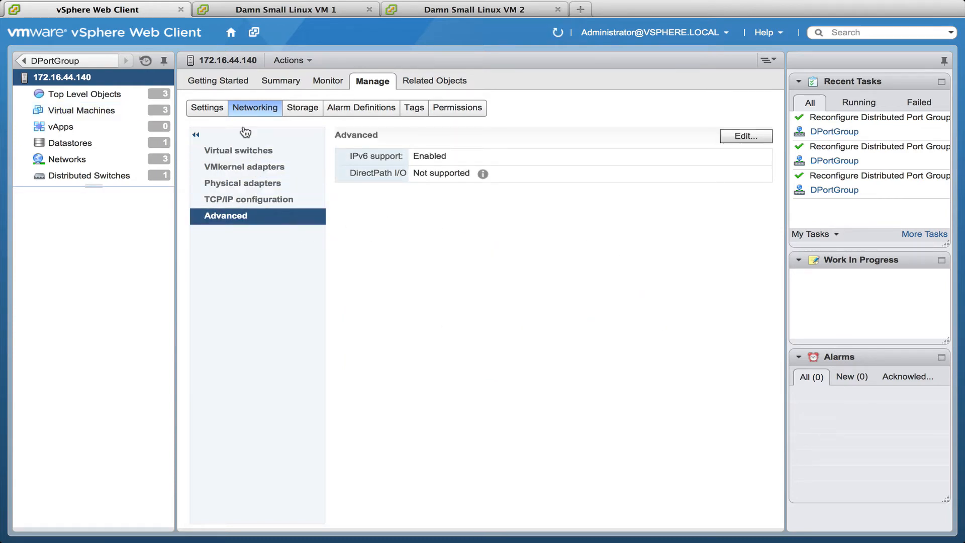
mouse_move(248, 199)
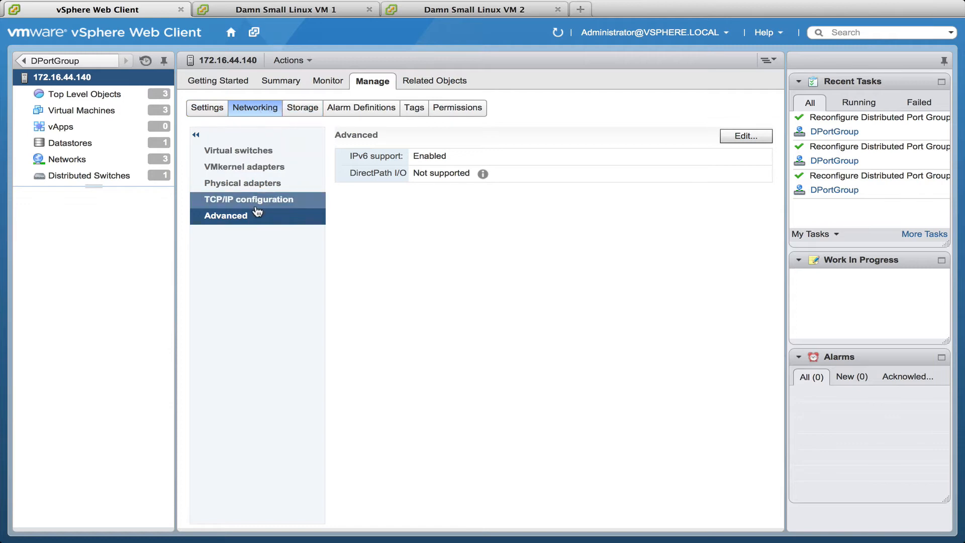
left_click(745, 136)
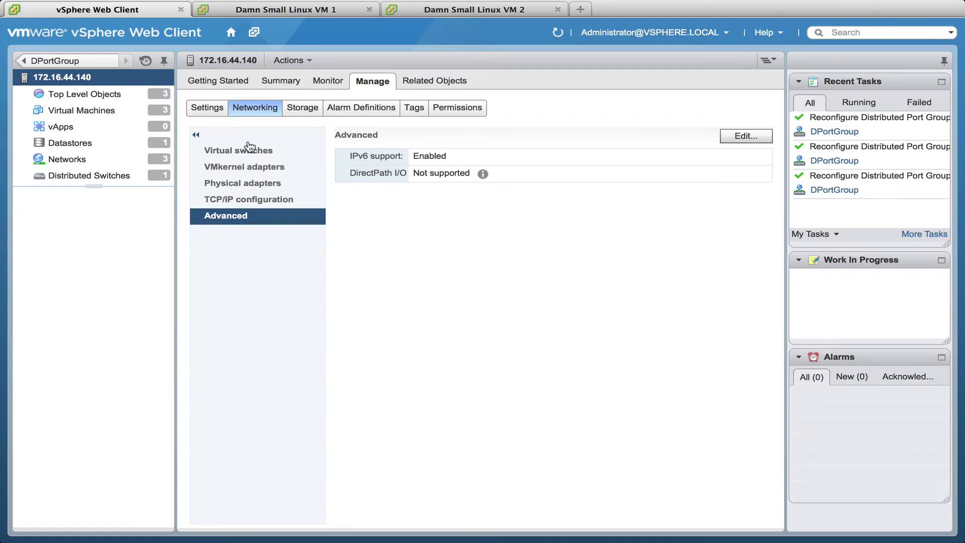
mouse_move(76, 72)
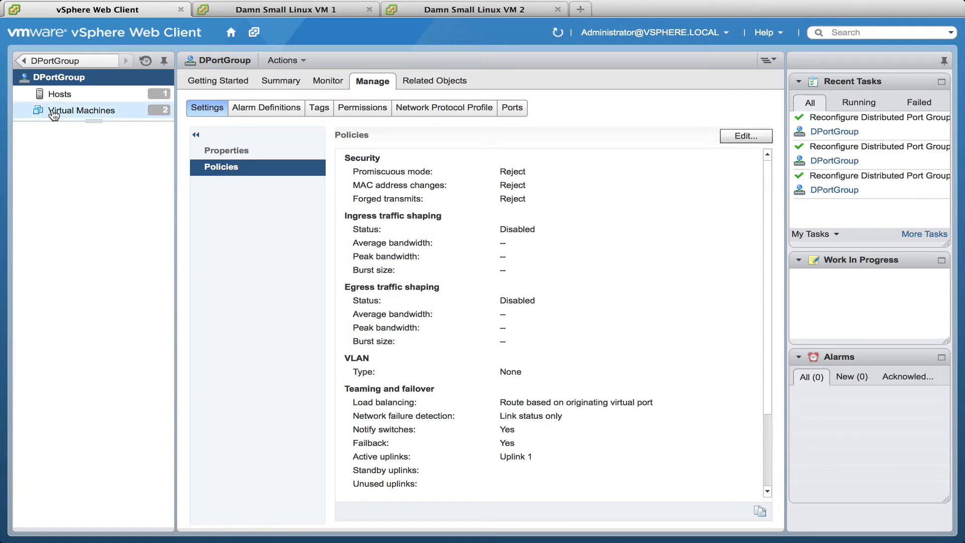
mouse_move(528, 207)
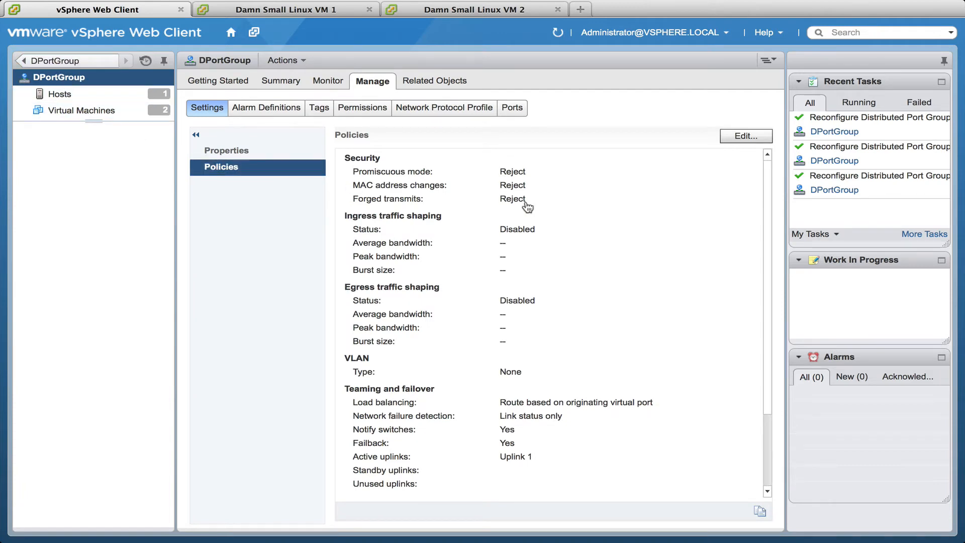
scroll("down", 3)
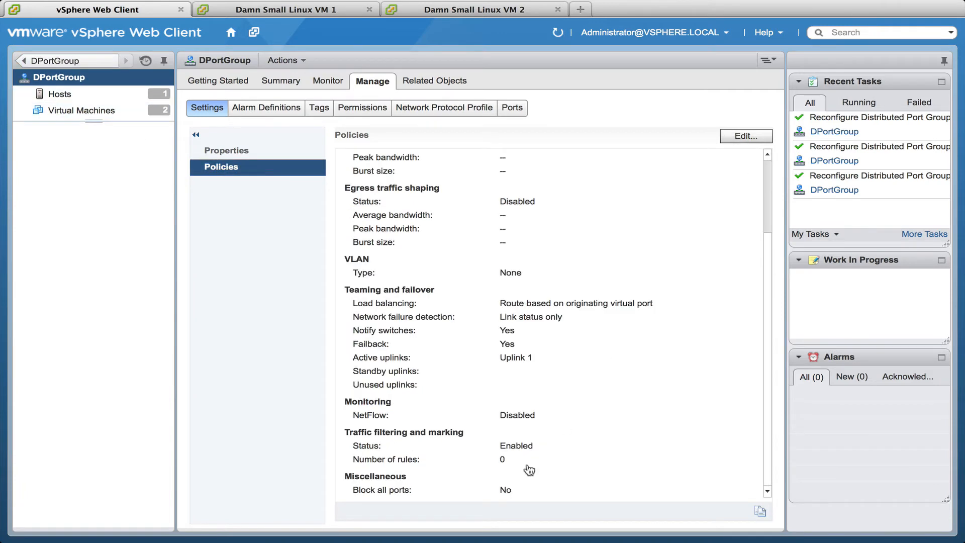
mouse_move(403, 441)
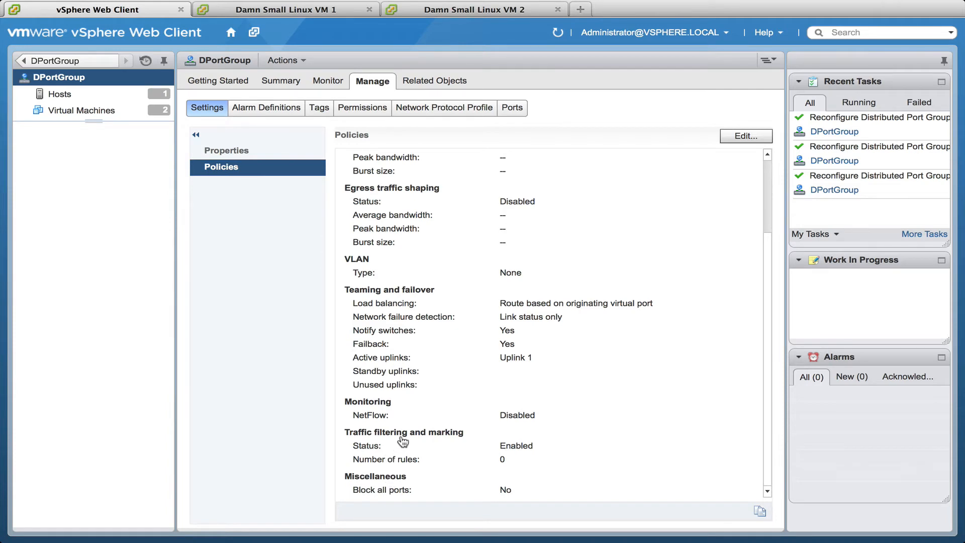
mouse_move(490, 462)
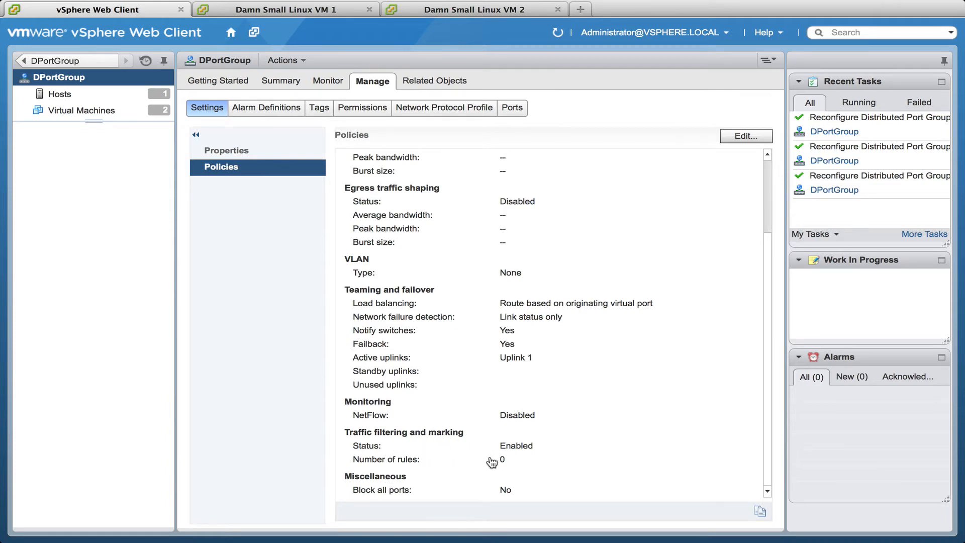
mouse_move(585, 373)
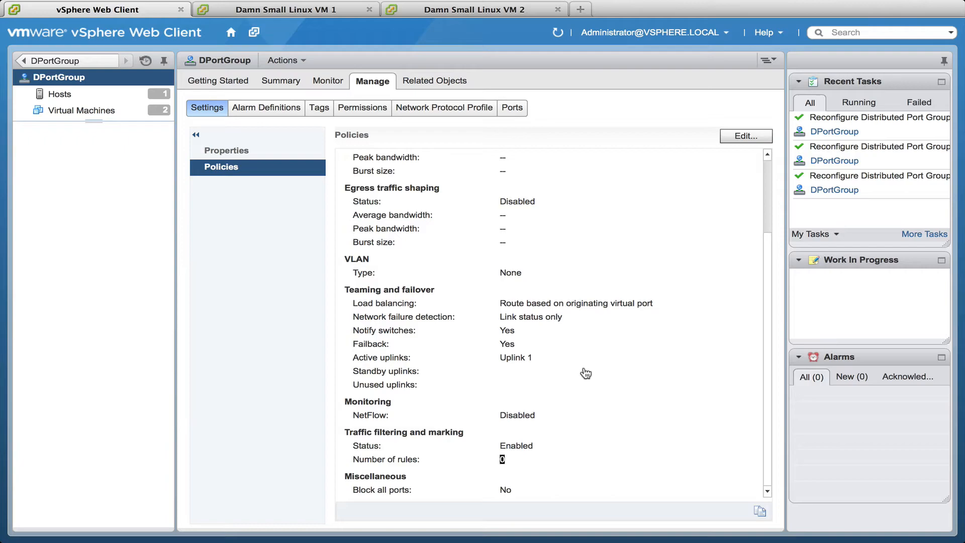
- From VM 1's console, ping 172.16.44.144 and get replies, then return to the web client
left_click(283, 9)
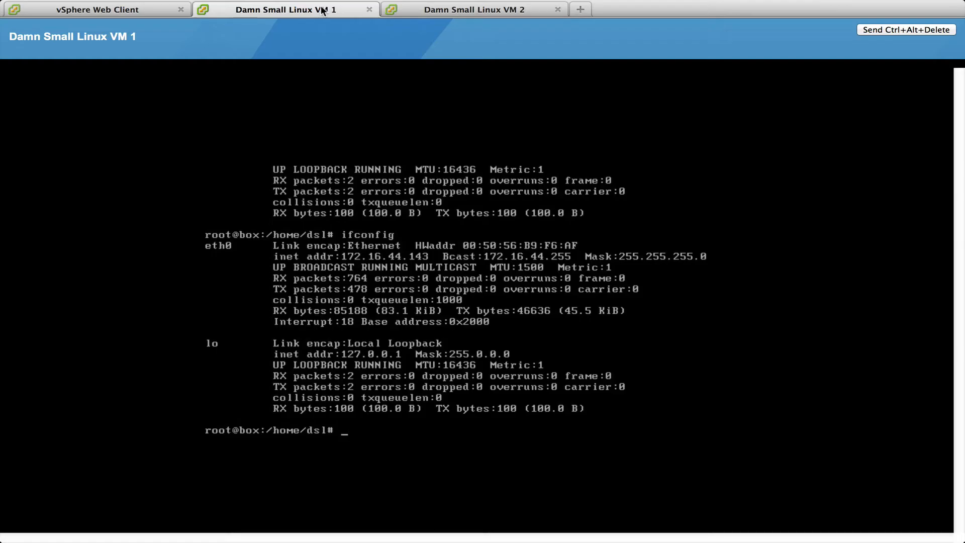
mouse_move(320, 10)
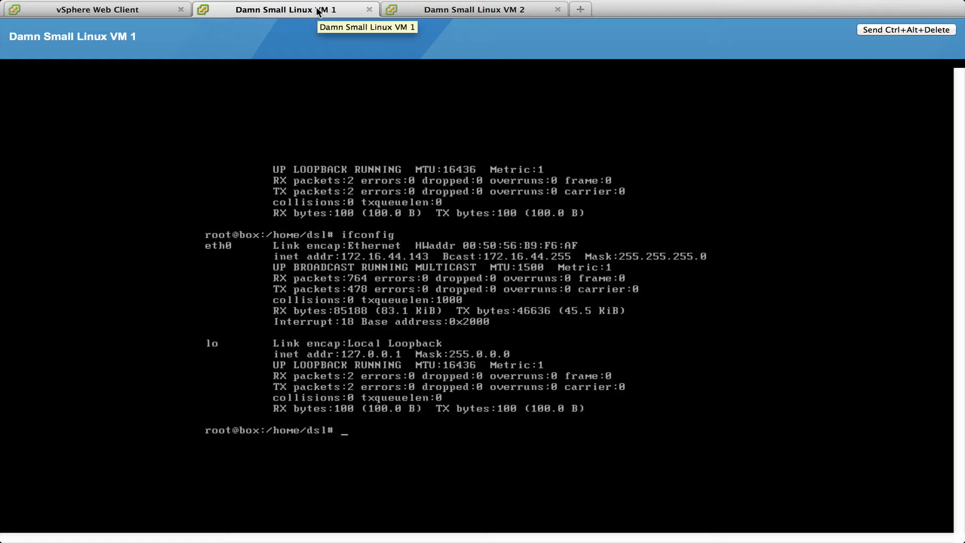
type("pi")
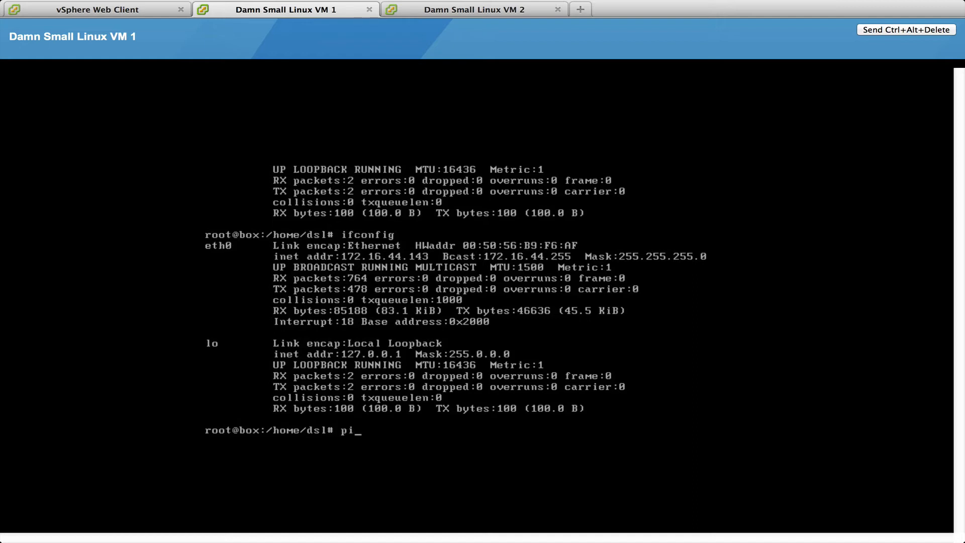
type("ng")
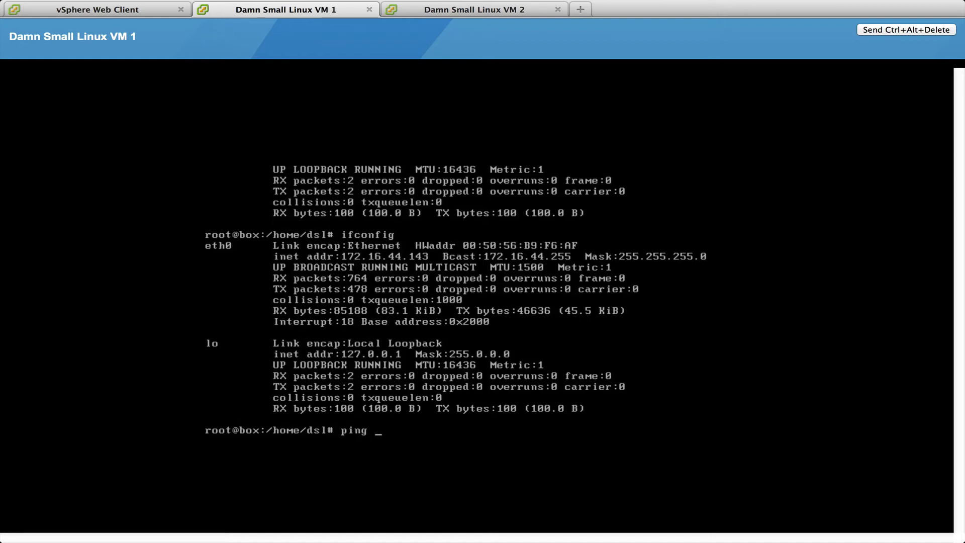
type("172.")
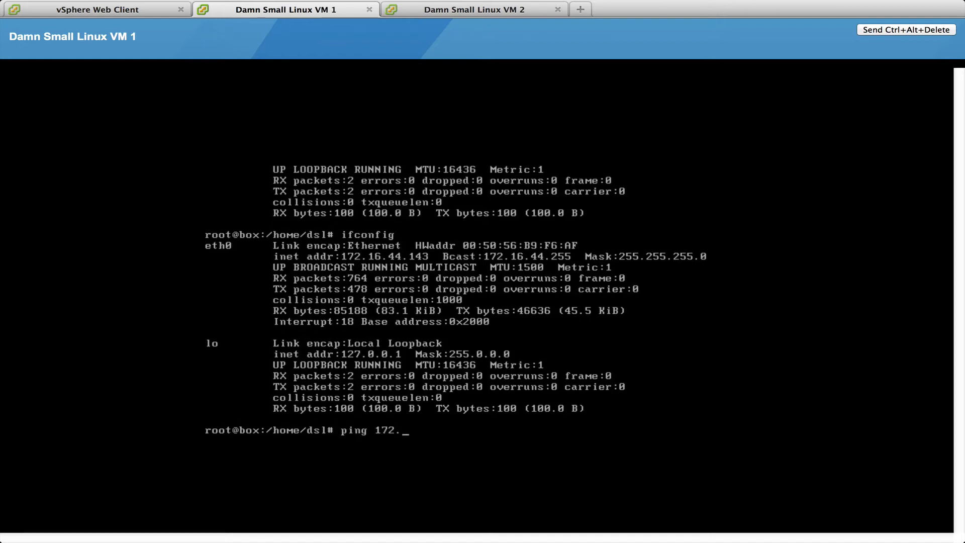
type("16.")
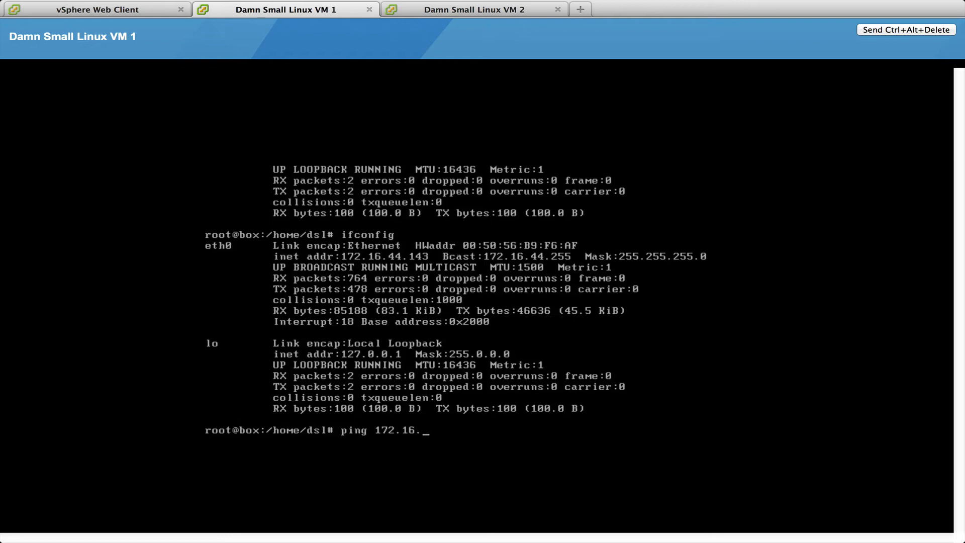
type("44.1")
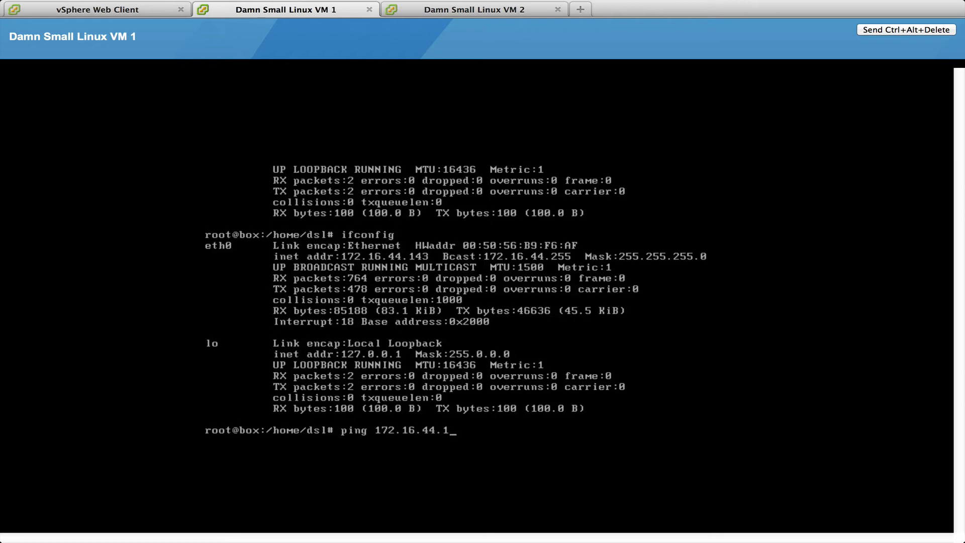
type("44")
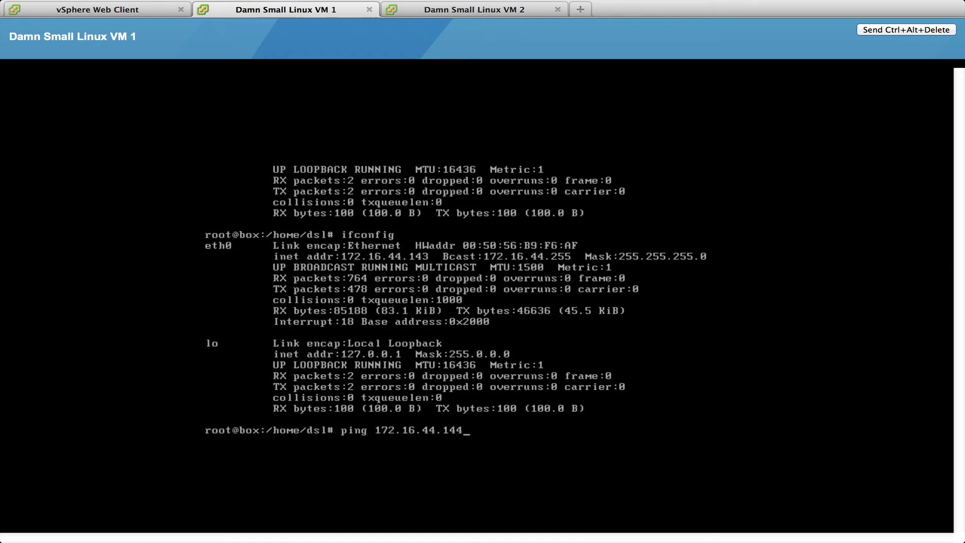
key("Return")
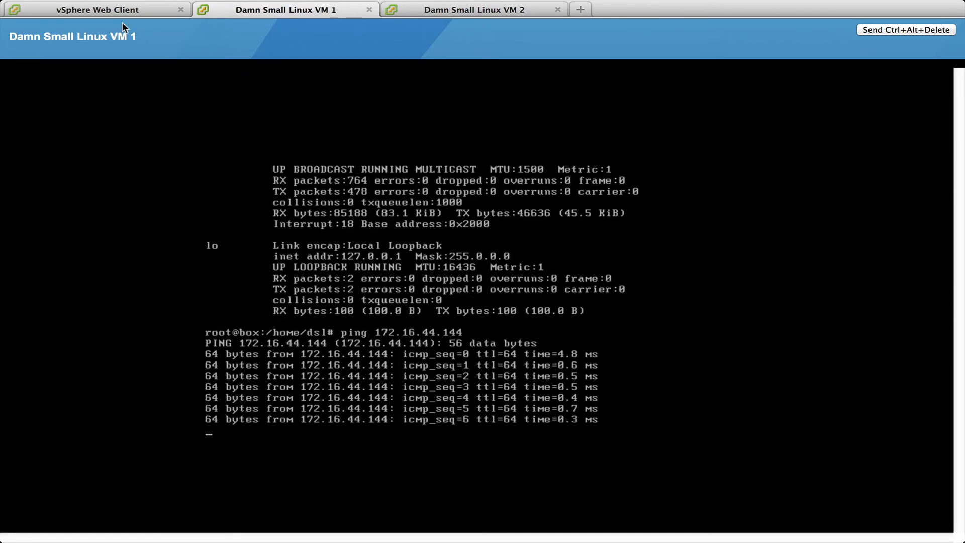
left_click(96, 9)
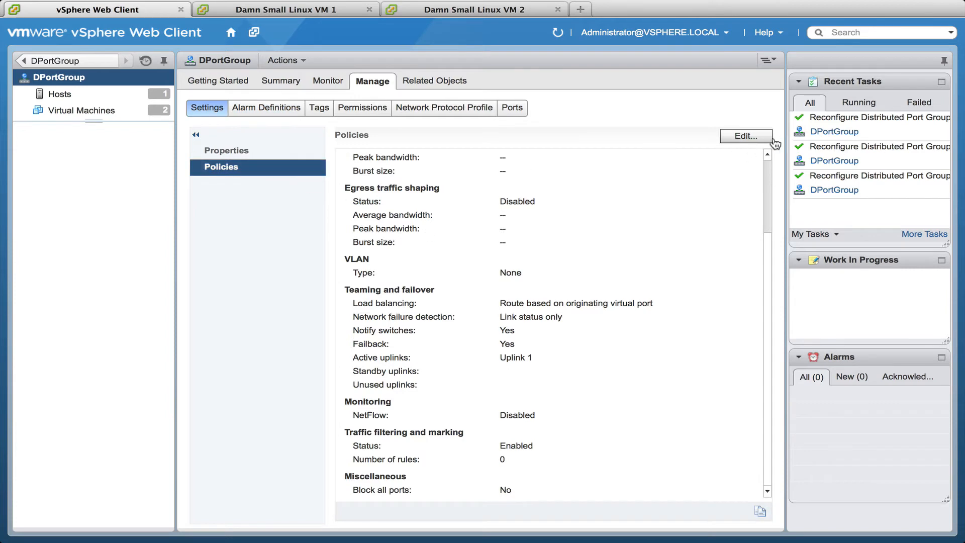
- Show Traffic filtering and marking in DPortGroup's Edit Settings, Enabled with no rules
left_click(745, 136)
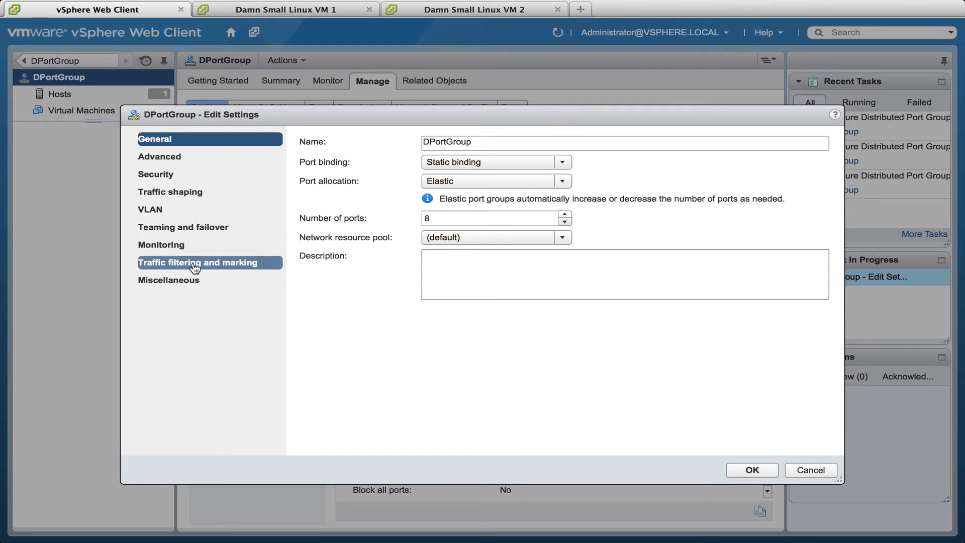
left_click(197, 262)
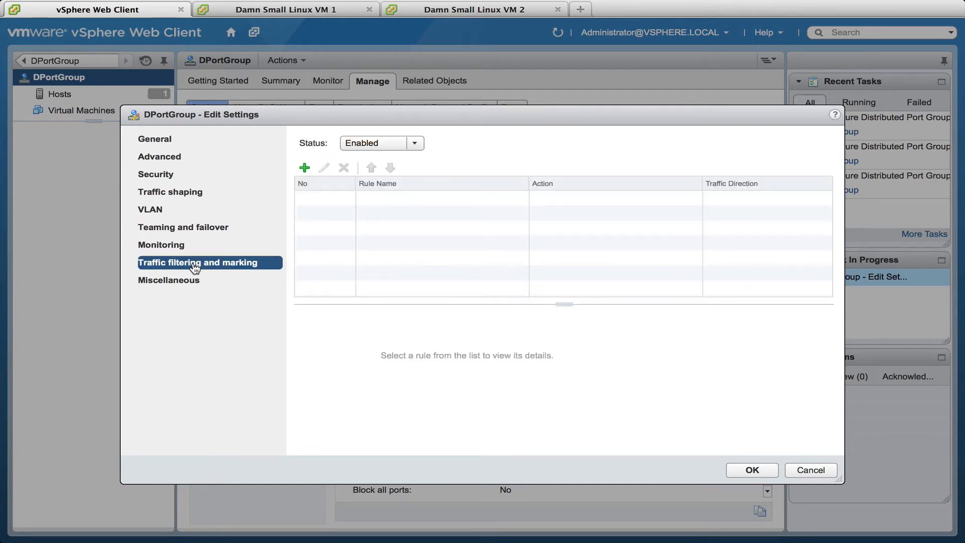
mouse_move(304, 168)
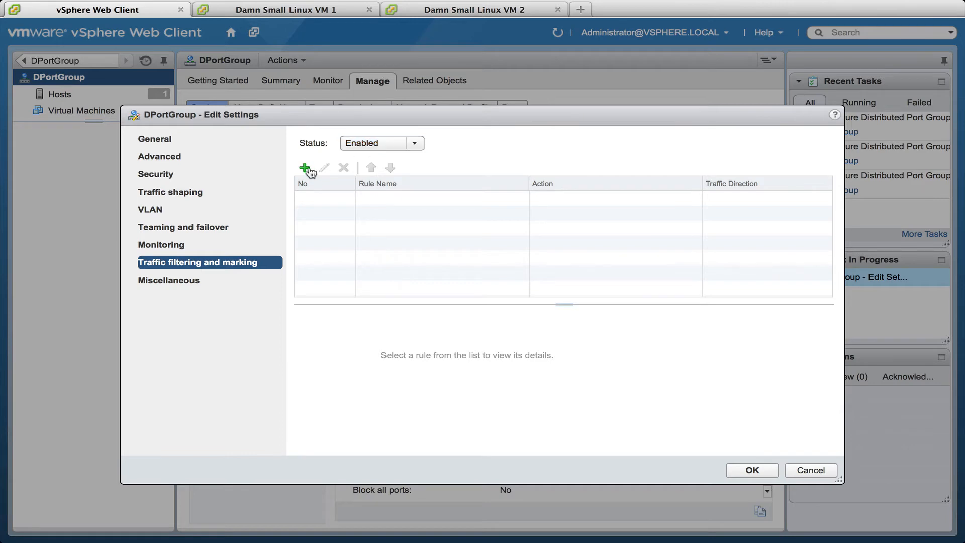
- Add Network Traffic Rule 1 with action Drop and direction Ingress/Egress
left_click(304, 168)
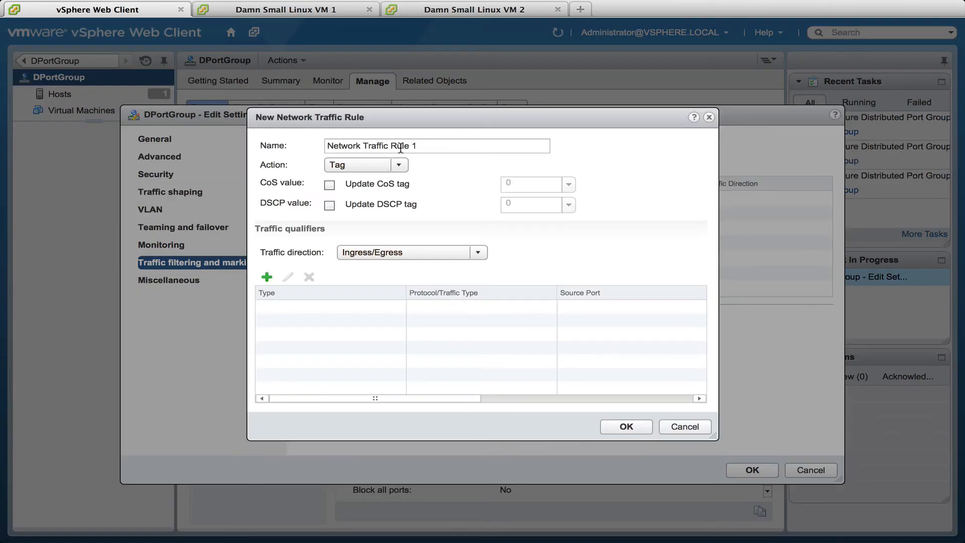
mouse_move(326, 133)
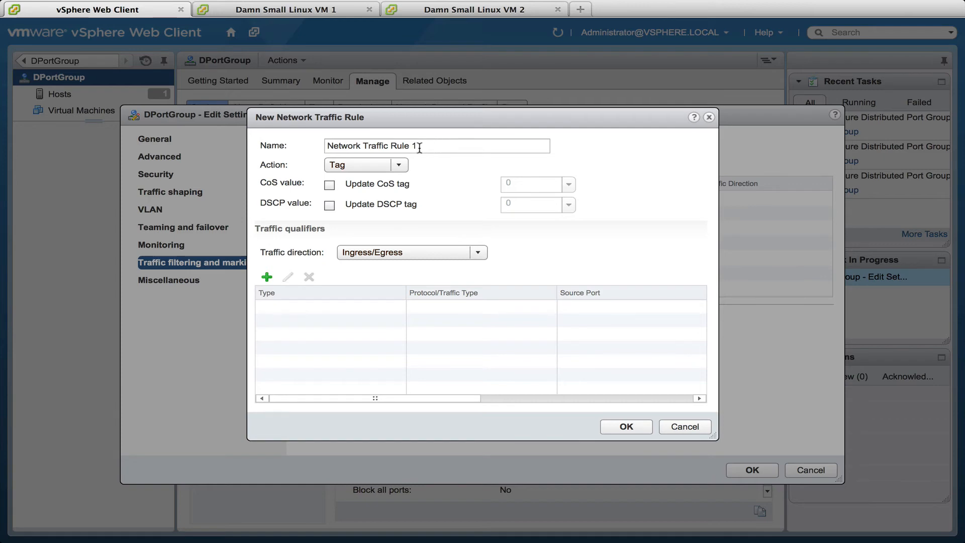
mouse_move(413, 169)
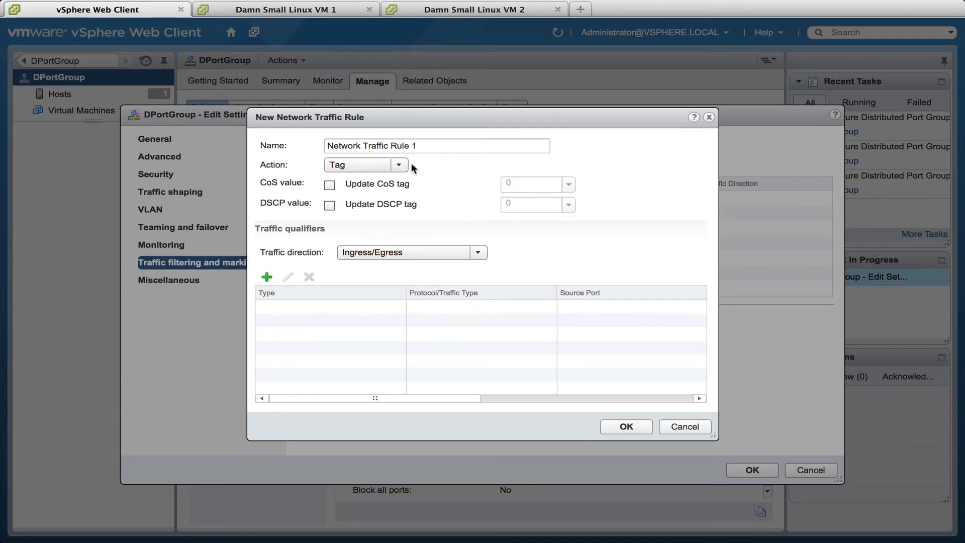
left_click(398, 164)
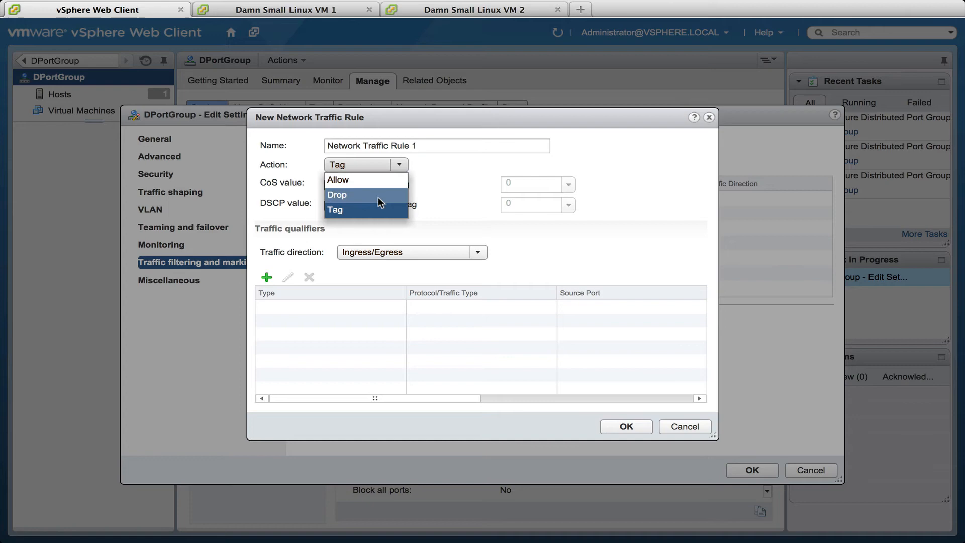
mouse_move(366, 180)
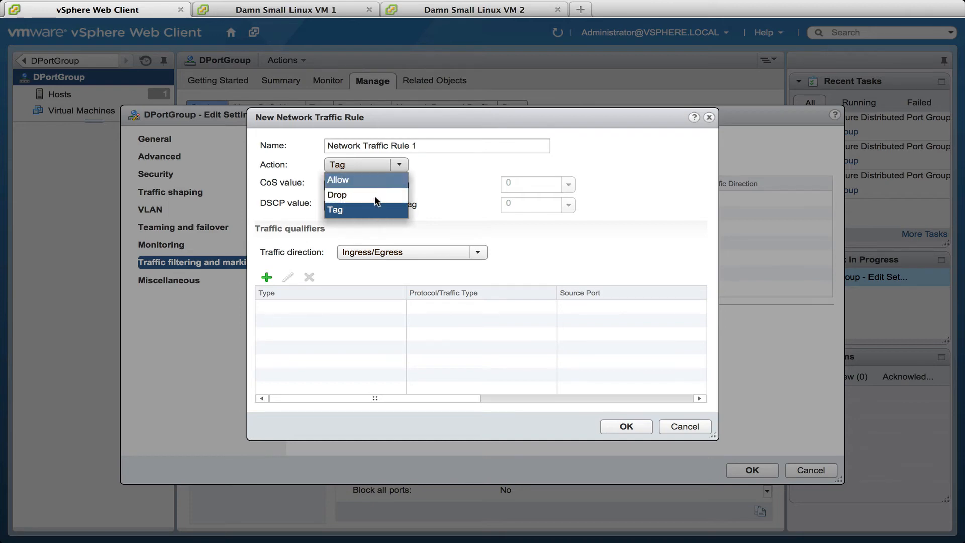
mouse_move(454, 170)
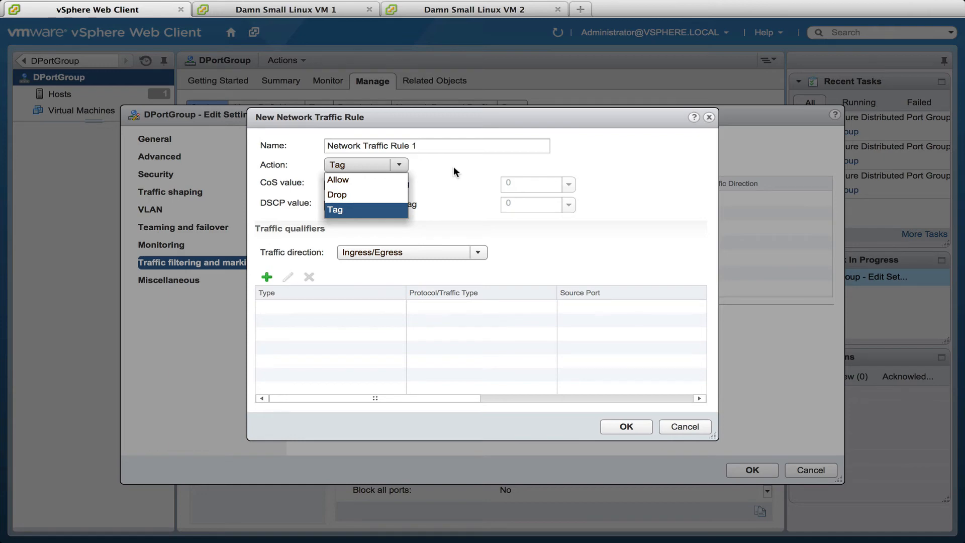
left_click(337, 194)
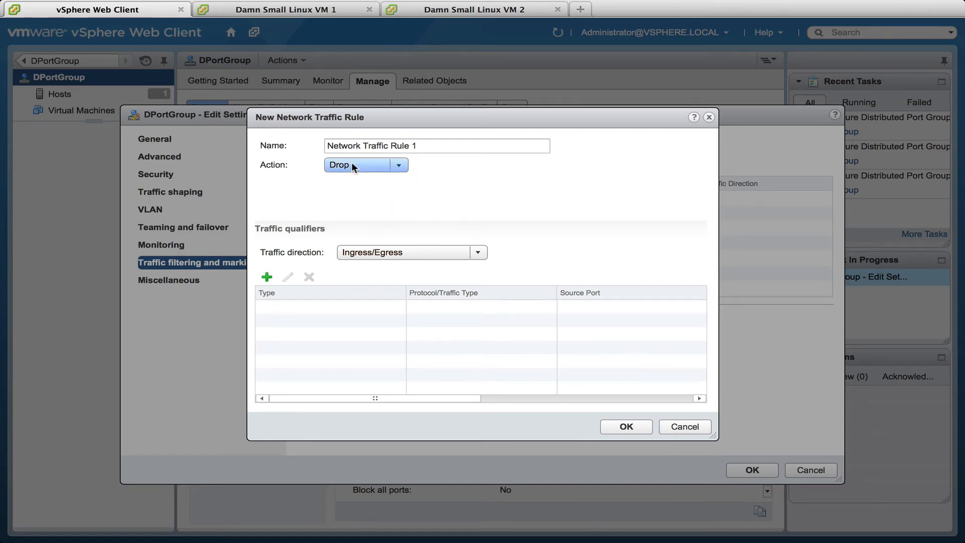
left_click(407, 252)
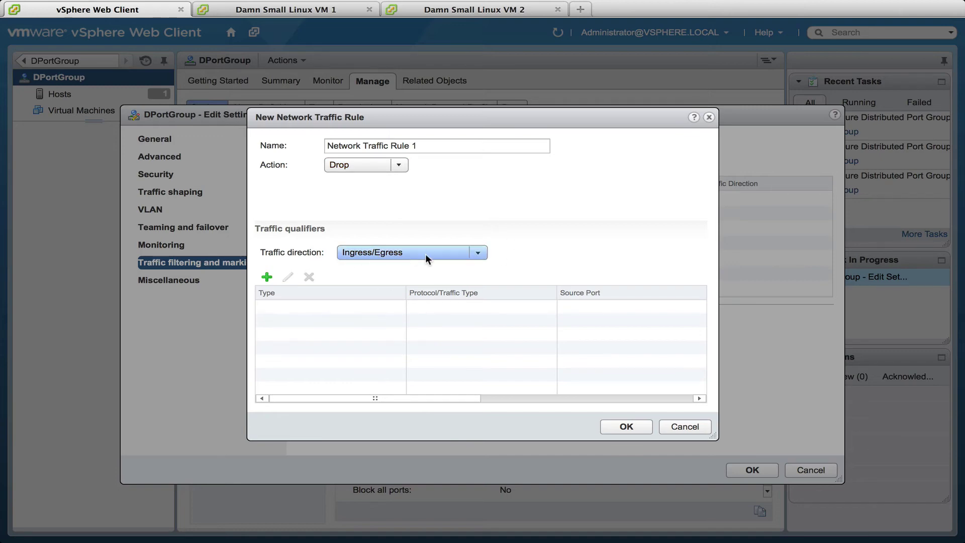
left_click(478, 251)
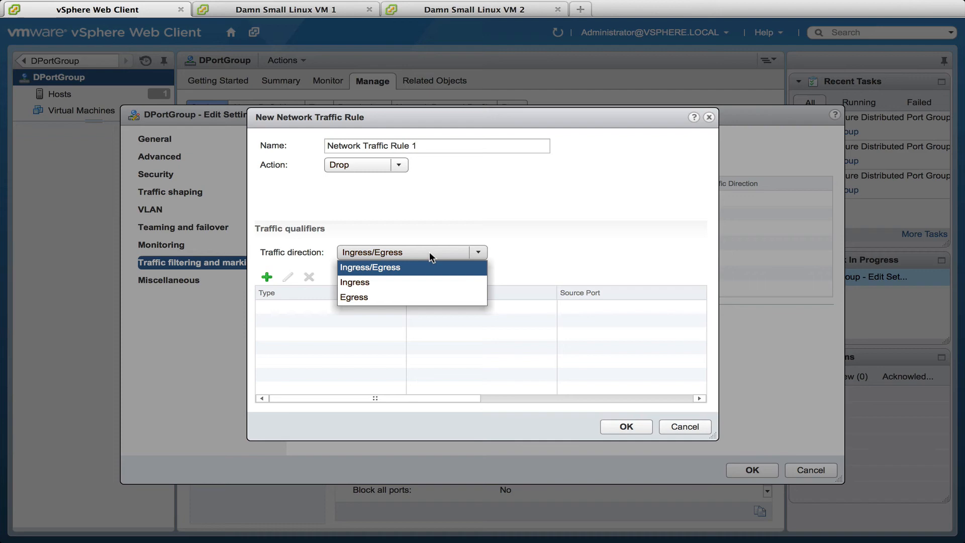
mouse_move(430, 282)
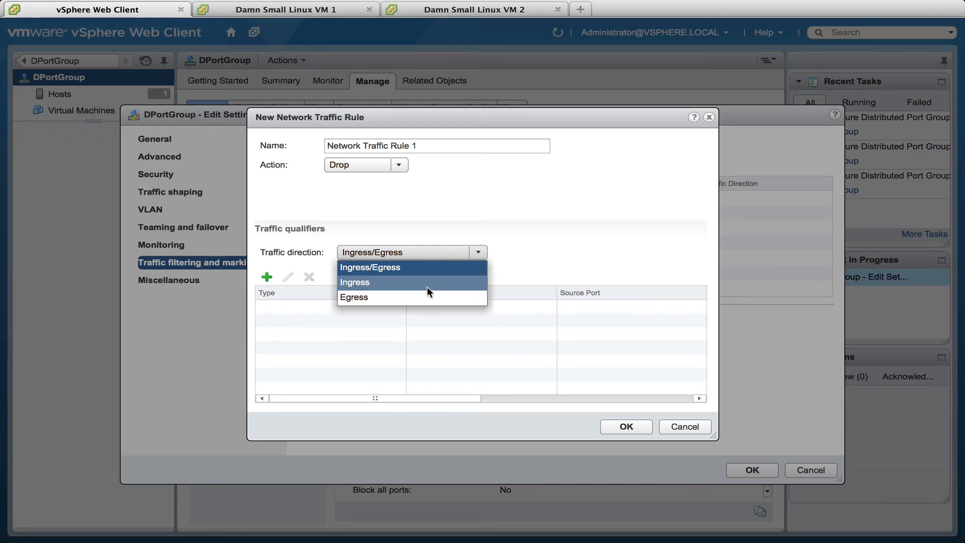
mouse_move(445, 254)
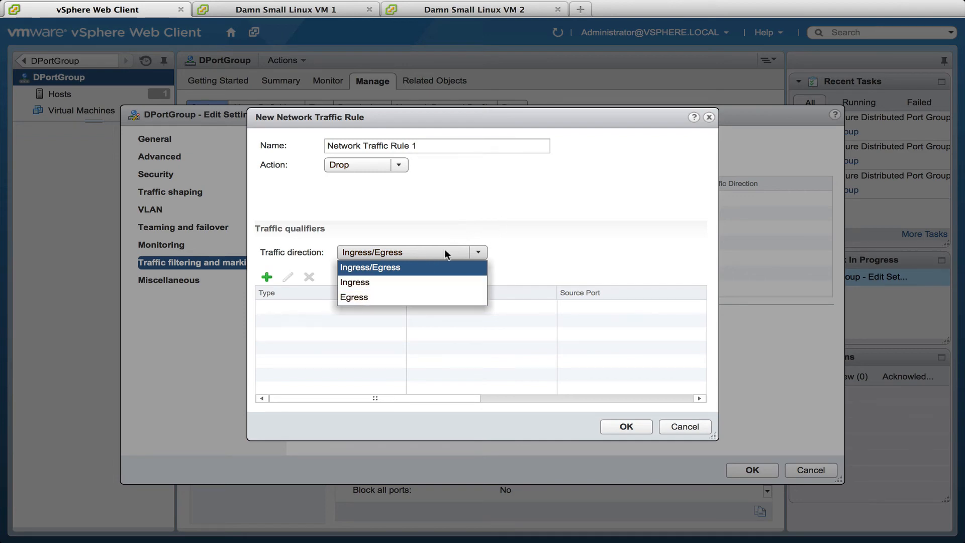
mouse_move(423, 284)
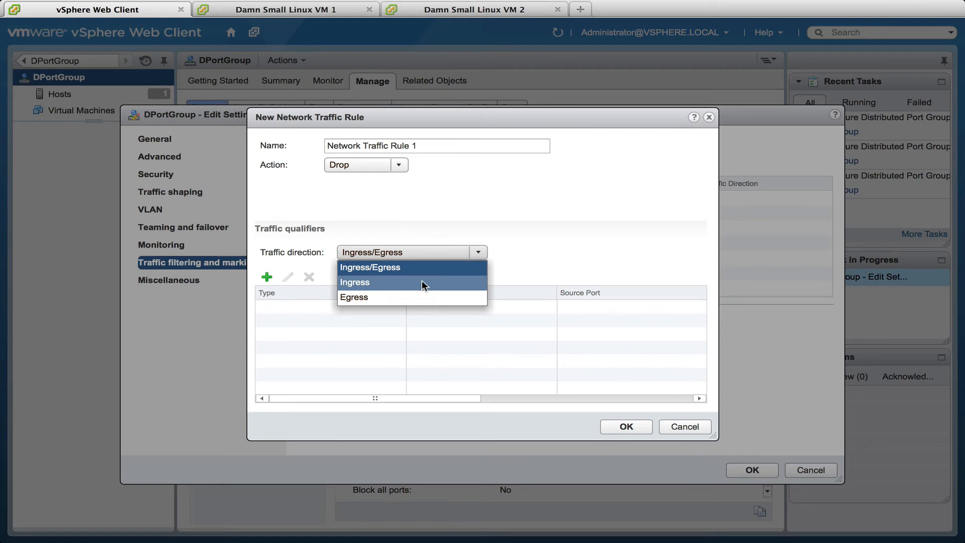
left_click(370, 267)
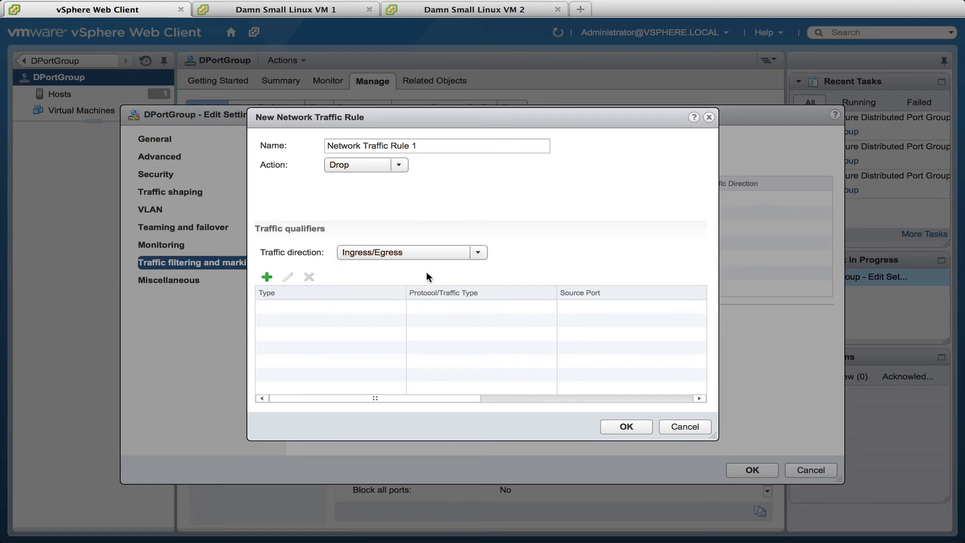
left_click(266, 277)
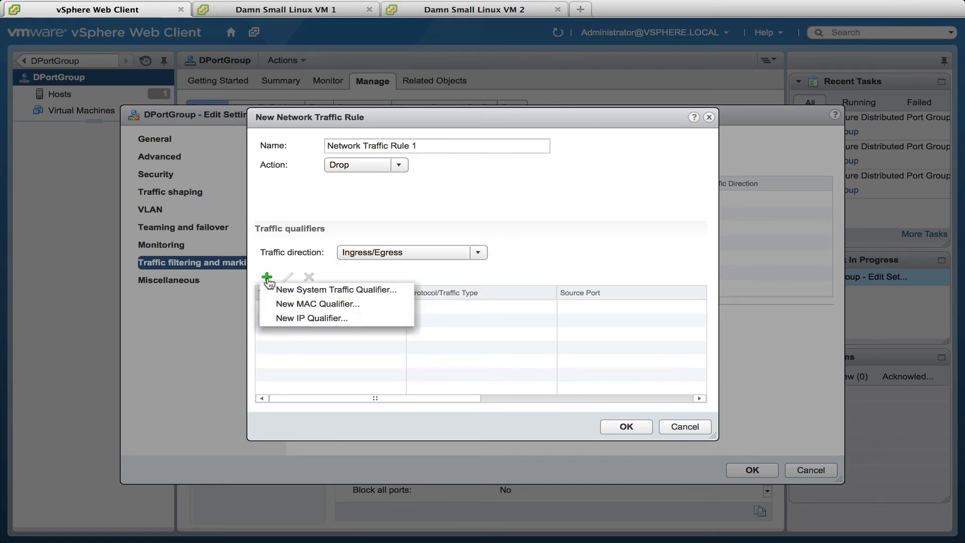
mouse_move(318, 304)
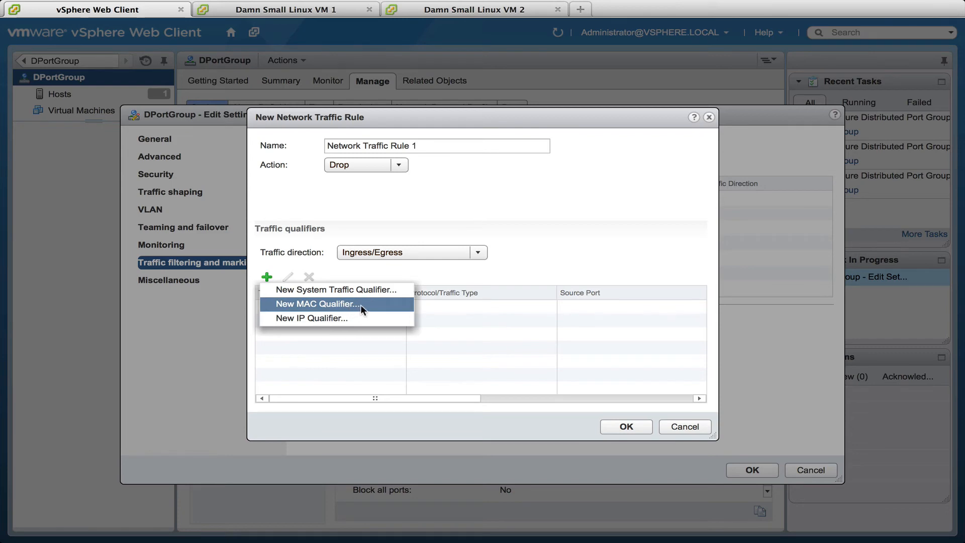
- Add a MAC qualifier for IPv4 traffic from source MAC 00:50:56:b9:f6:af
left_click(317, 303)
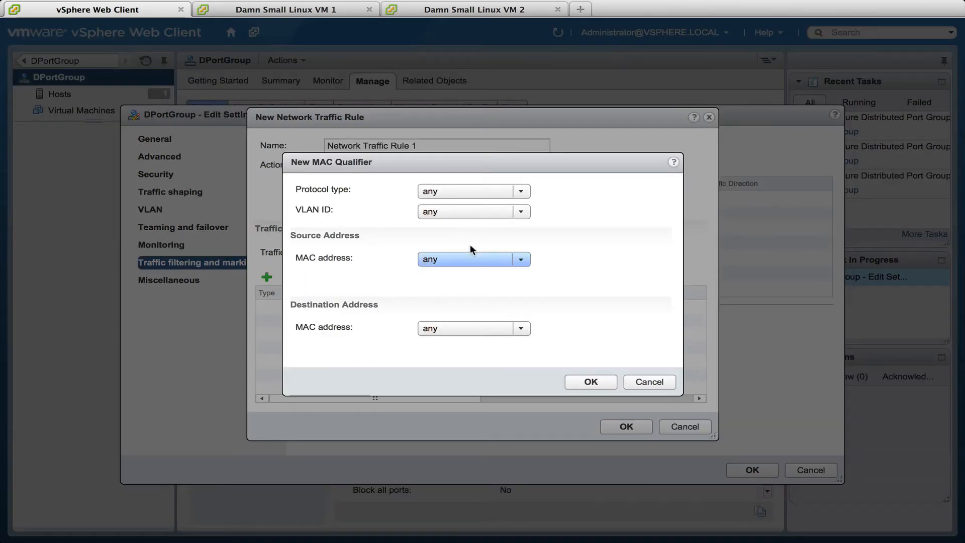
left_click(520, 191)
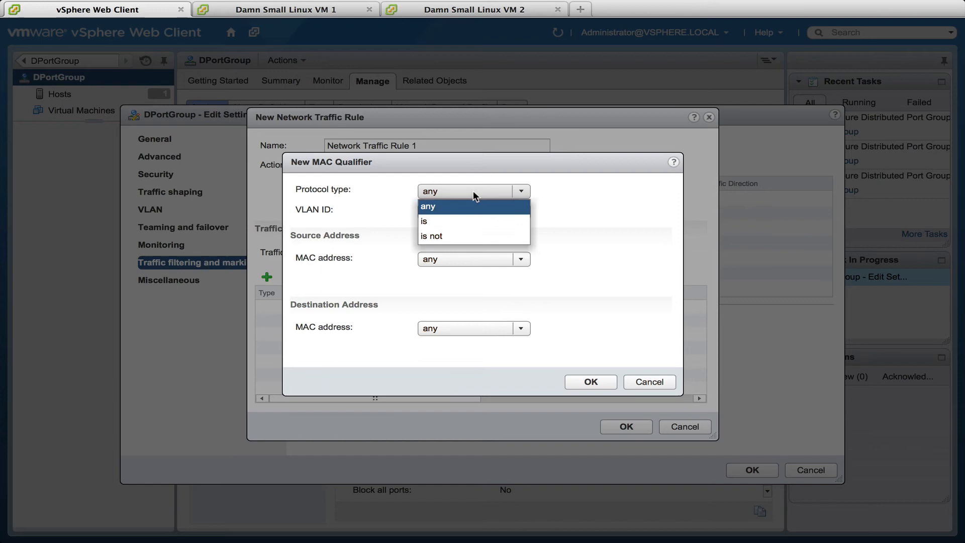
left_click(425, 221)
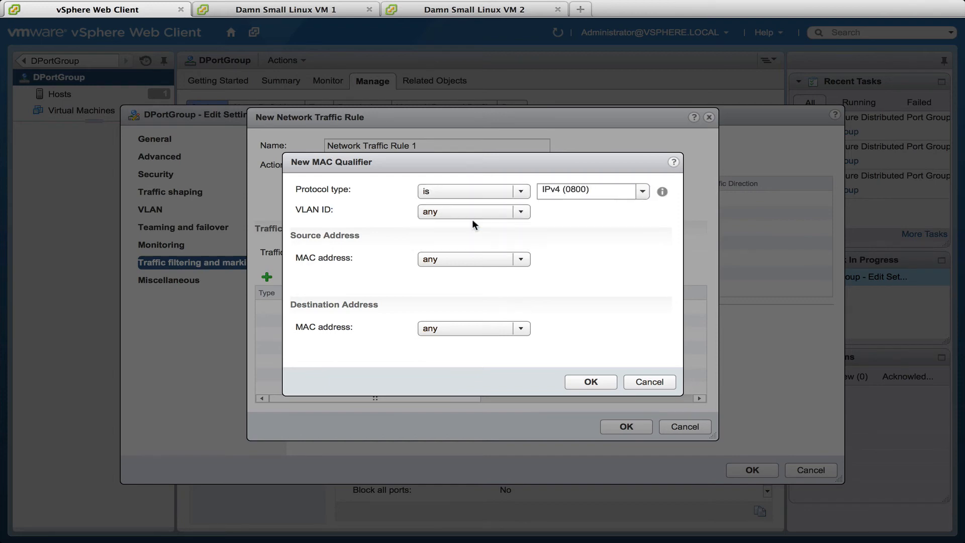
left_click(643, 191)
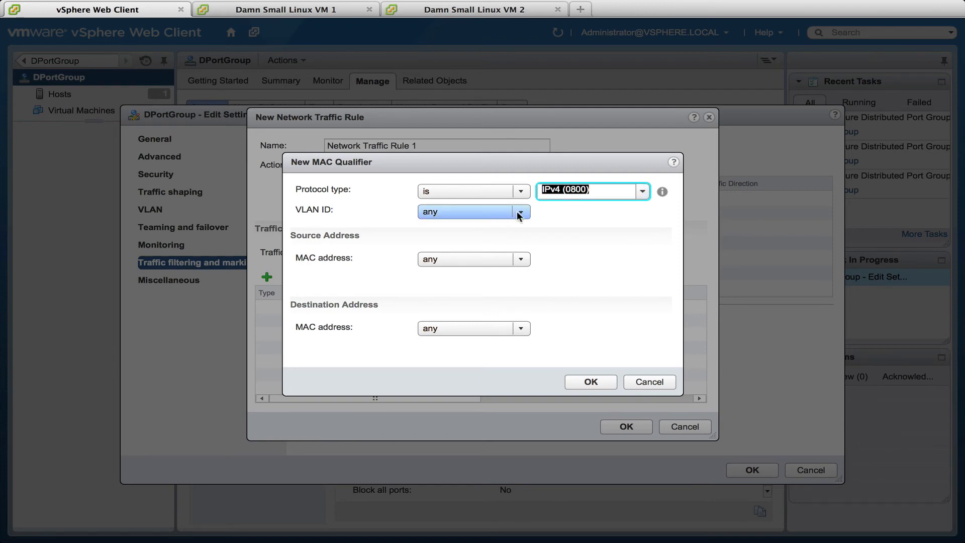
mouse_move(593, 233)
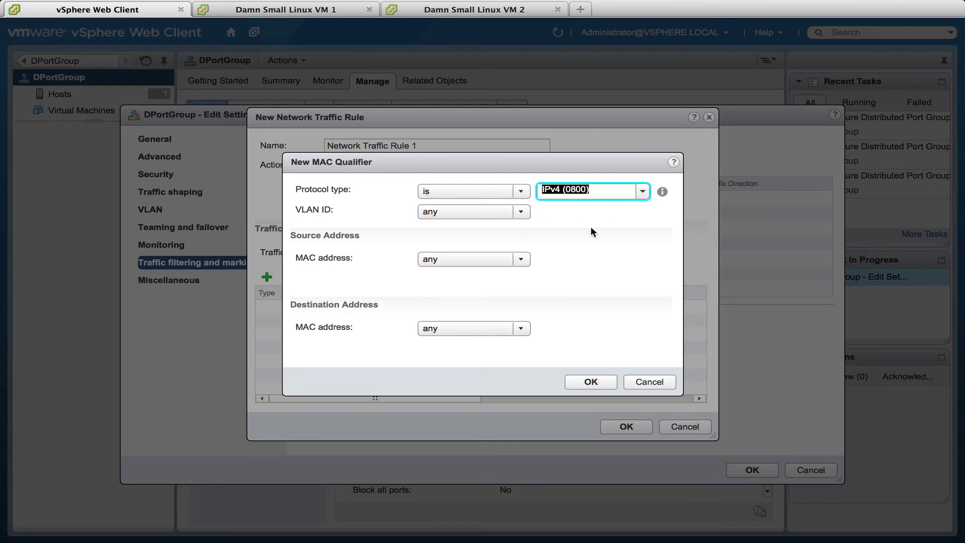
left_click(521, 259)
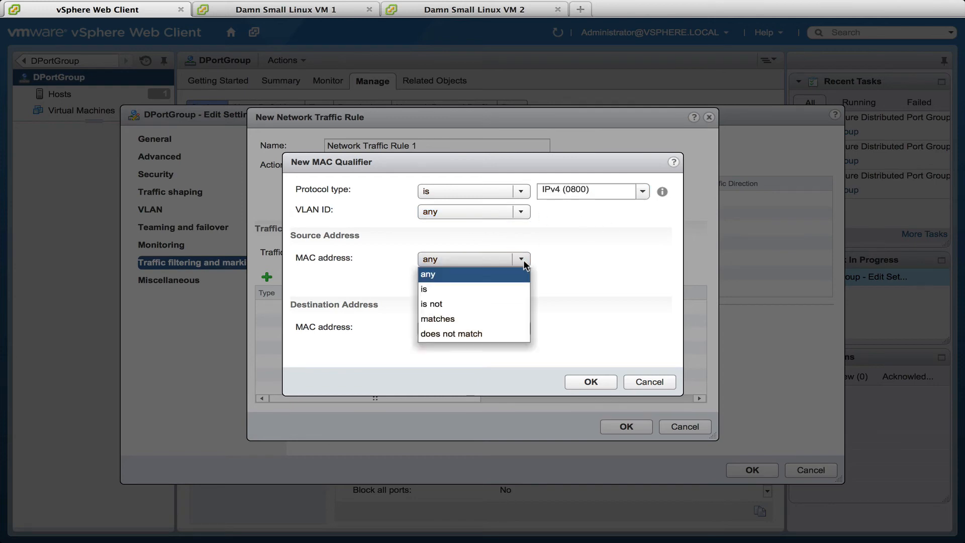
left_click(424, 289)
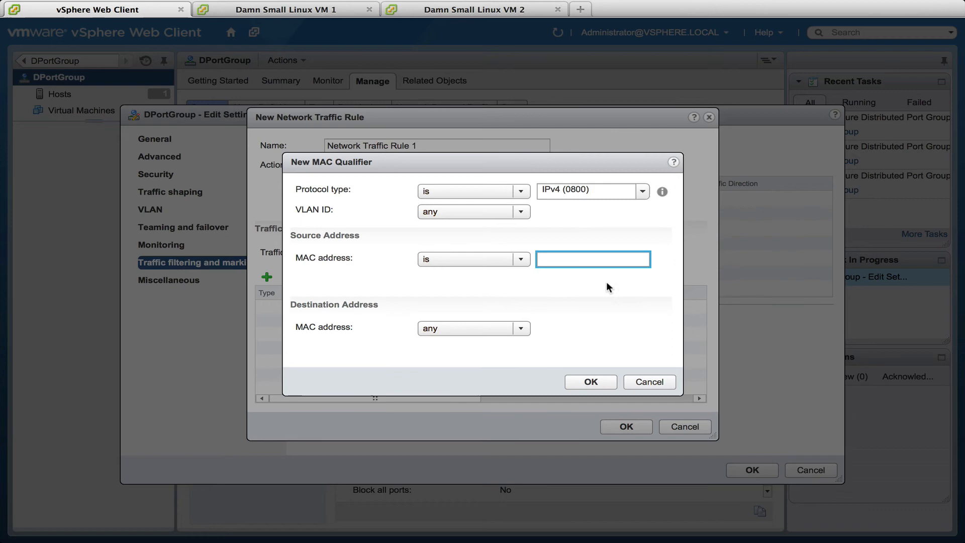
type("00:50:56:b9:f6:af")
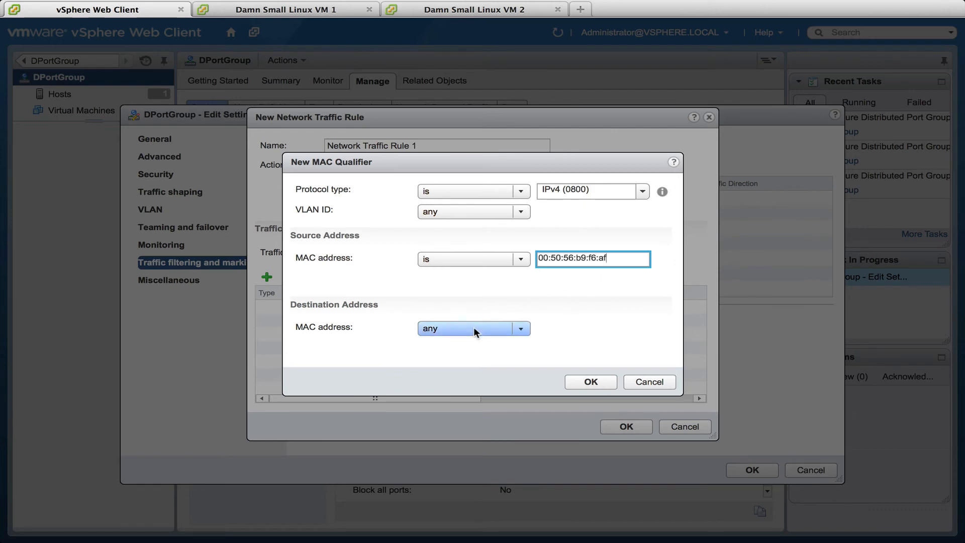
mouse_move(505, 342)
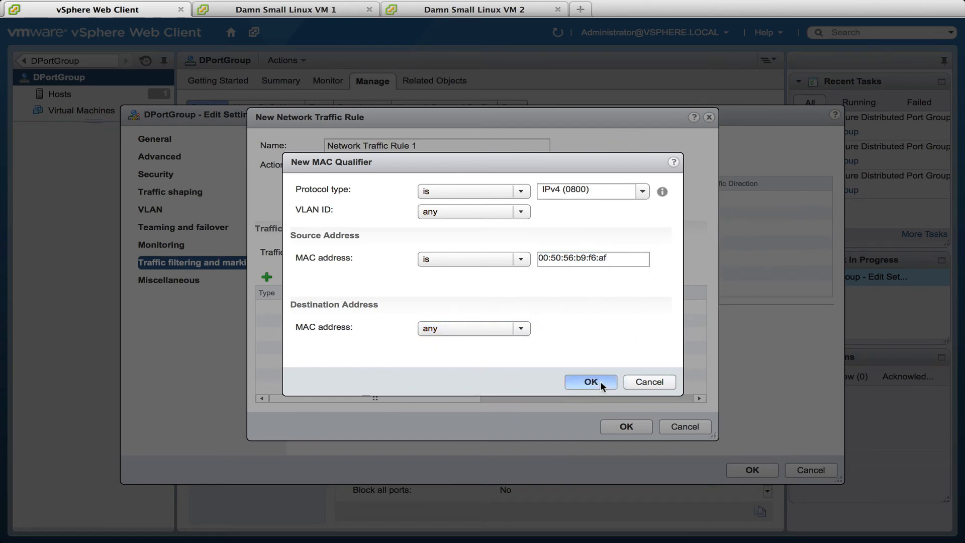
left_click(590, 382)
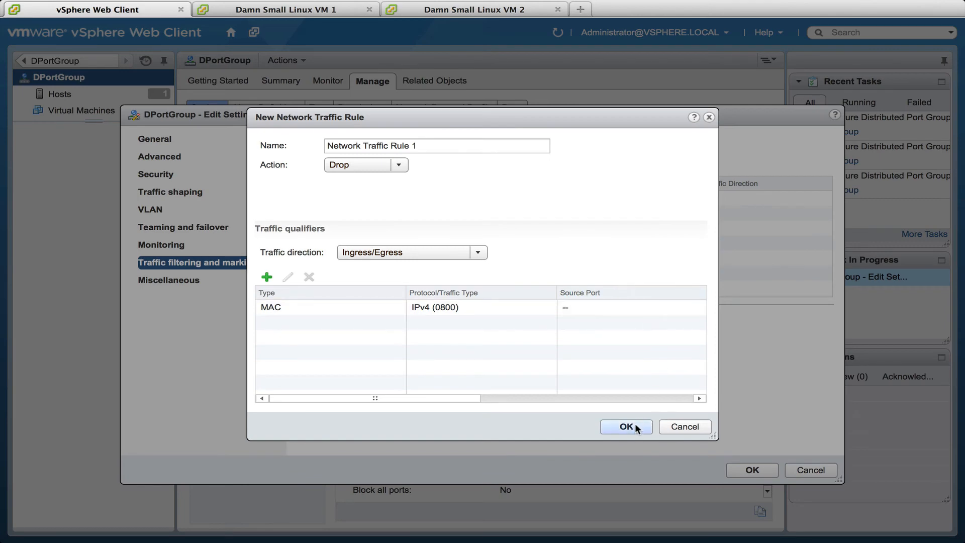
- Save the rule to DPortGroup, showing filtering Enabled with 1 rule on the Policies page
left_click(625, 427)
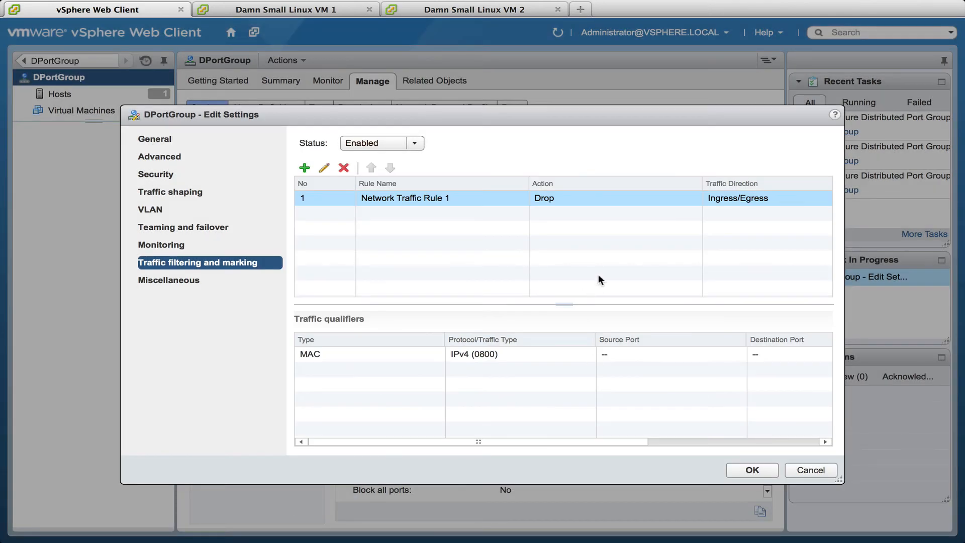
left_click(751, 470)
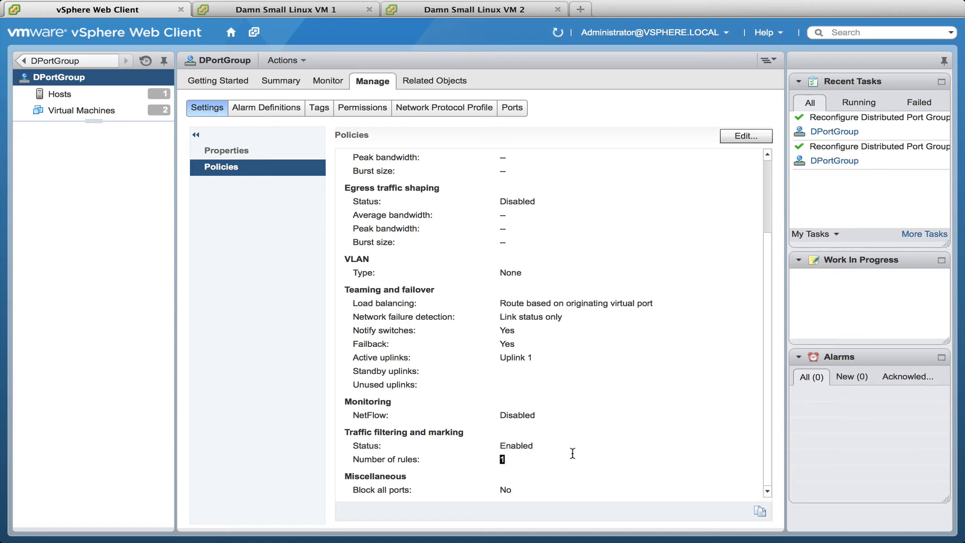
double_click(517, 446)
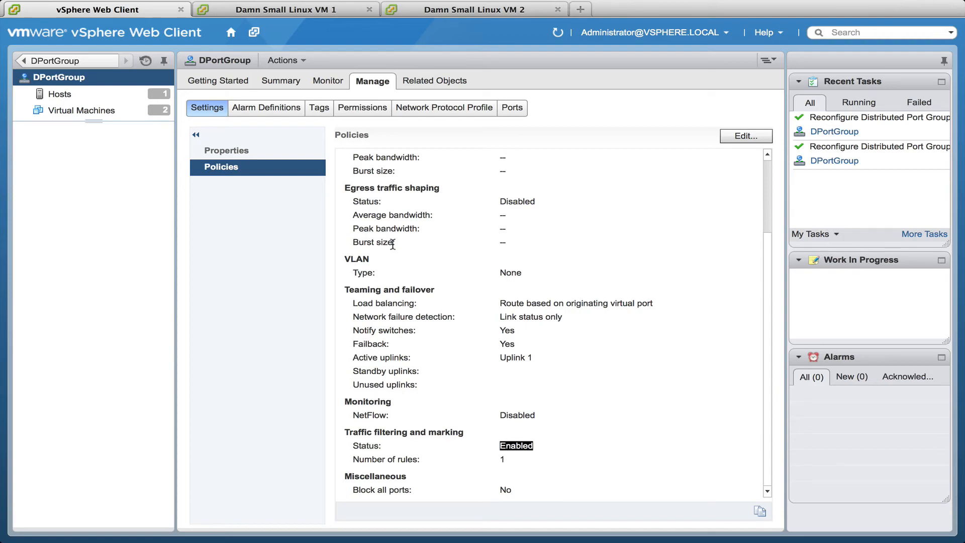
left_click(284, 10)
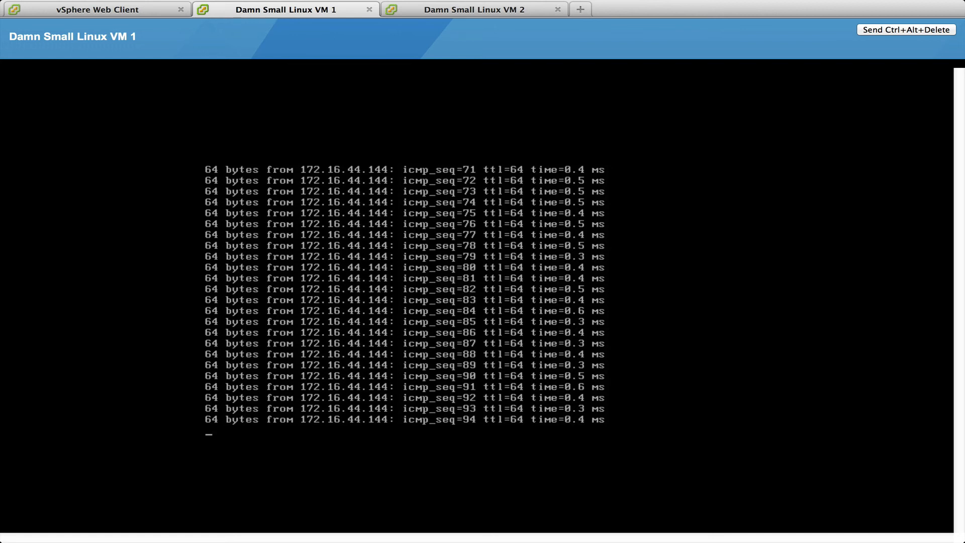
- Stop the running ping and ping 172.16.44.144 from VM 1, which fails with 100% loss
key("ctrl+c")
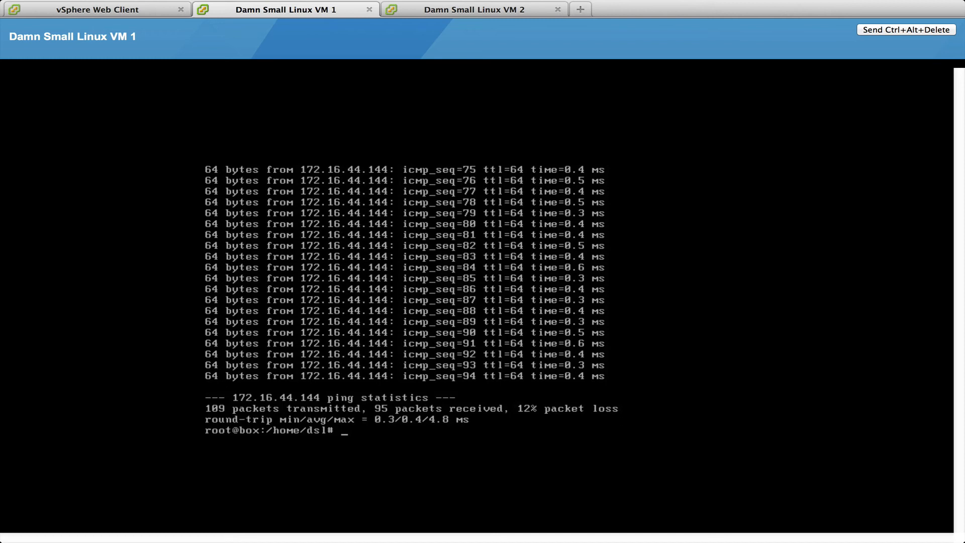
type("ping 172.16.44.144")
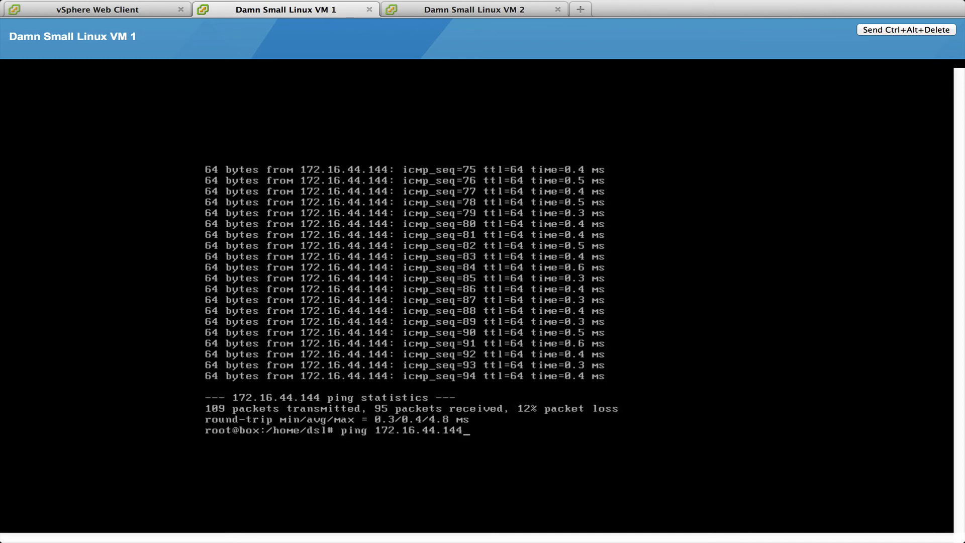
key("Return")
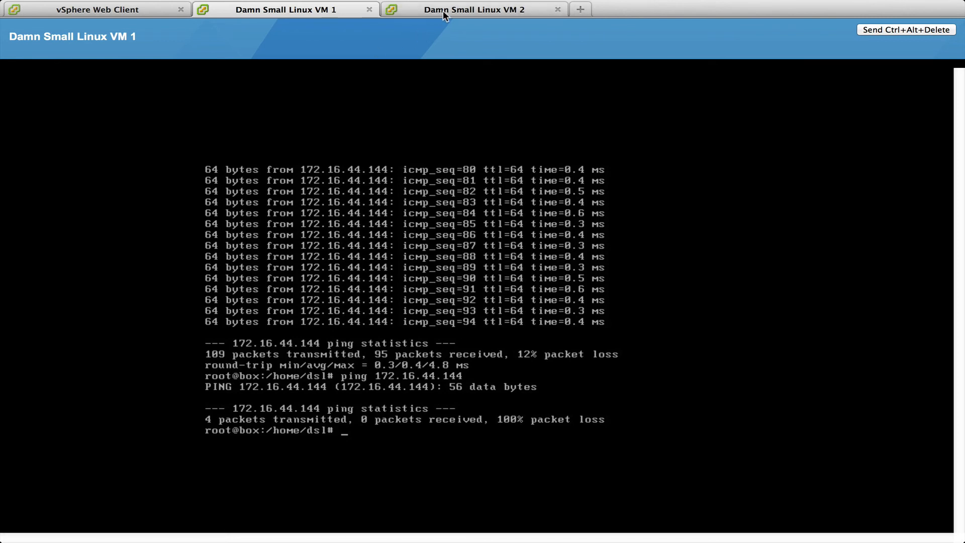
mouse_move(474, 9)
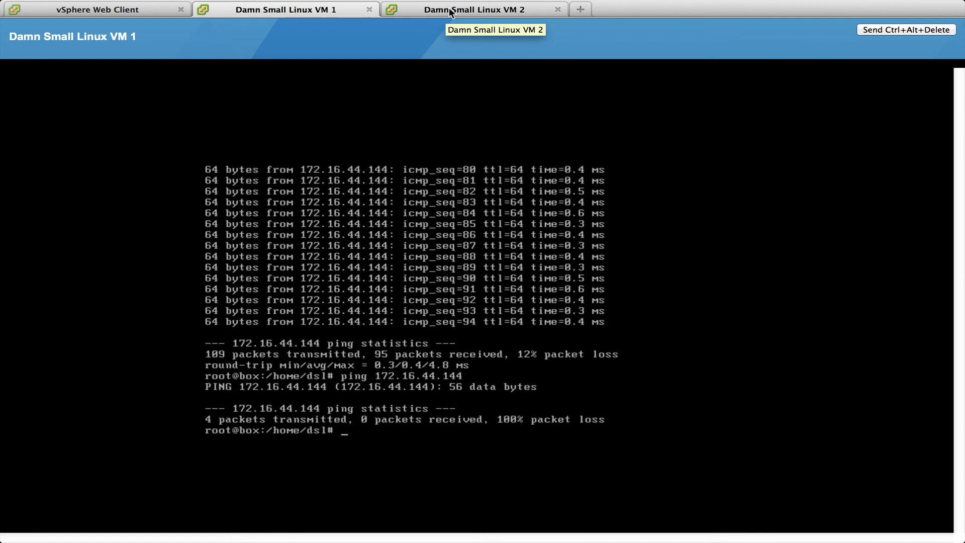
- Ping 172.16.44.143 from VM 2's console, see 100% loss, and return to VM 1
left_click(473, 10)
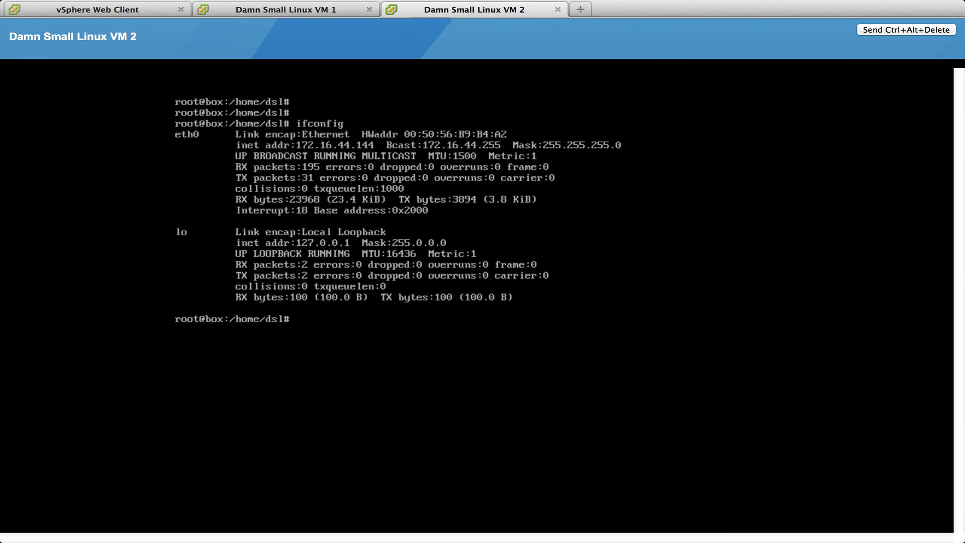
type("ping")
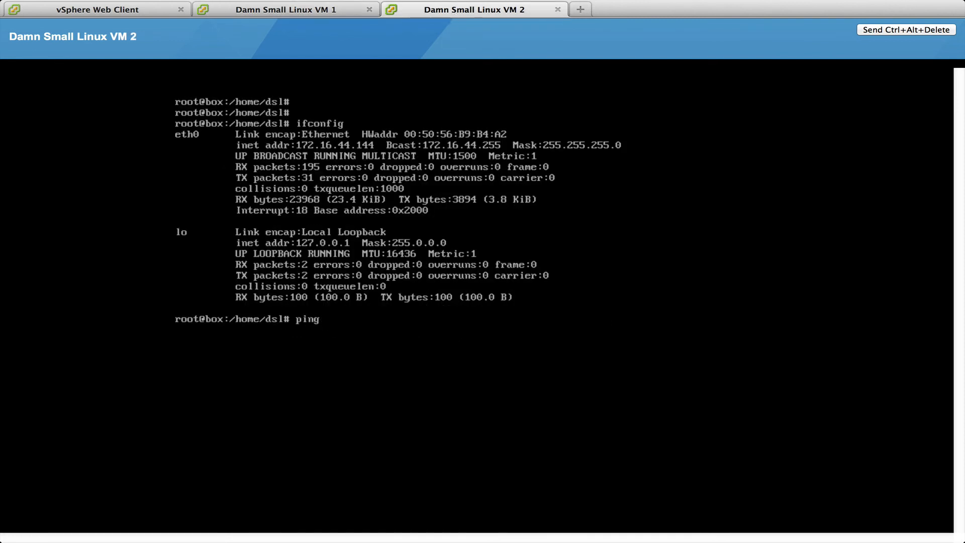
type("172.")
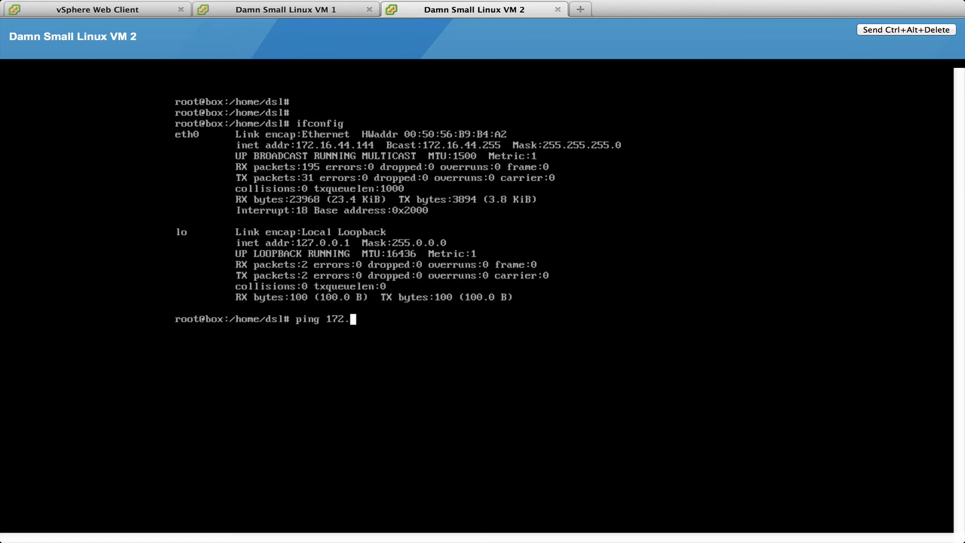
type("16.44")
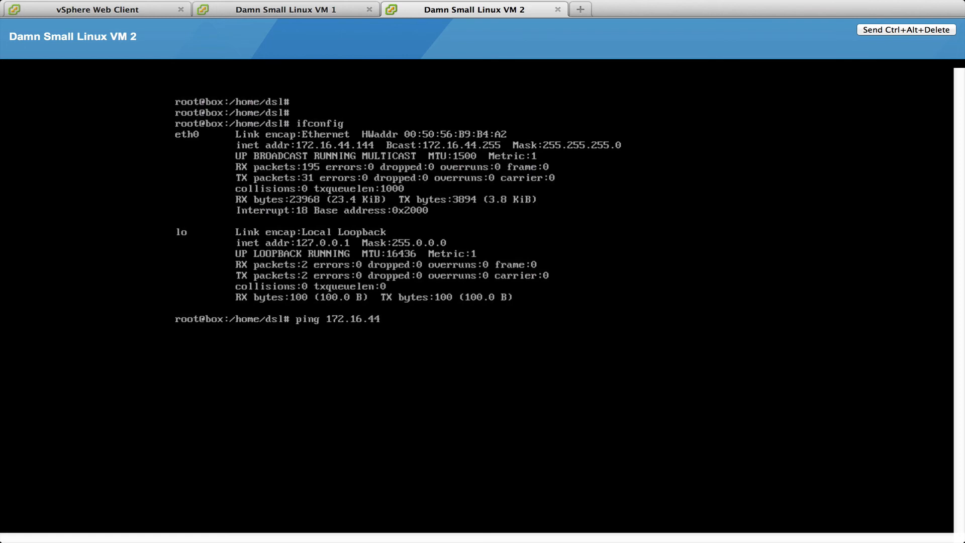
type("14")
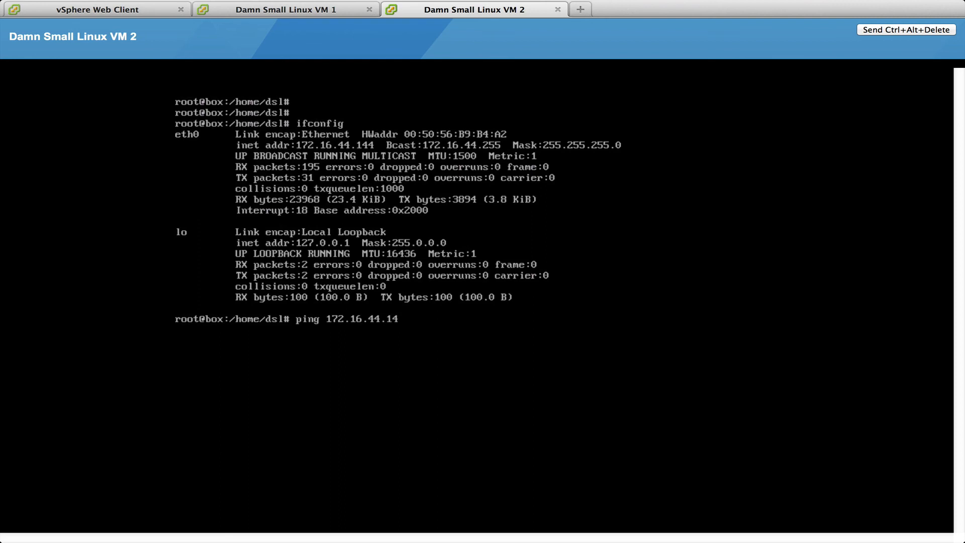
key("Return")
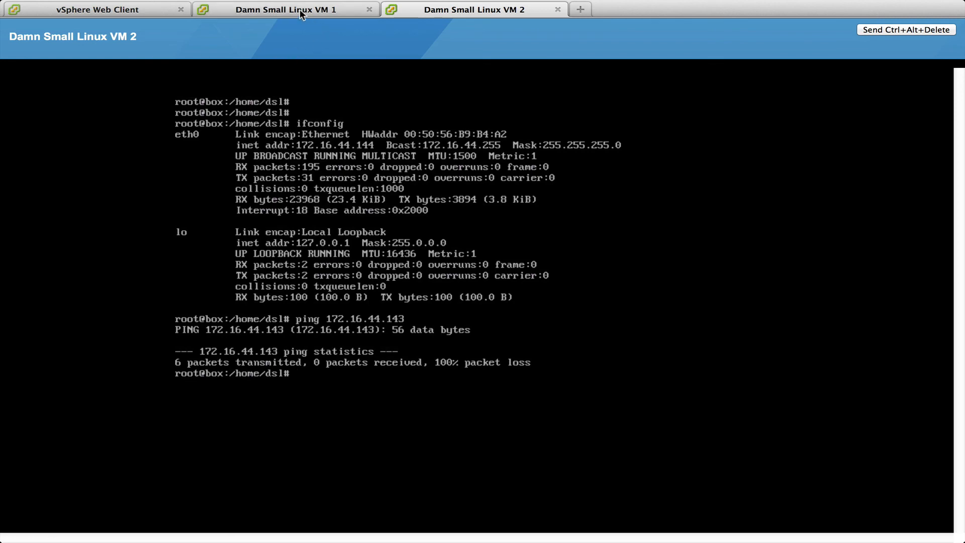
left_click(283, 9)
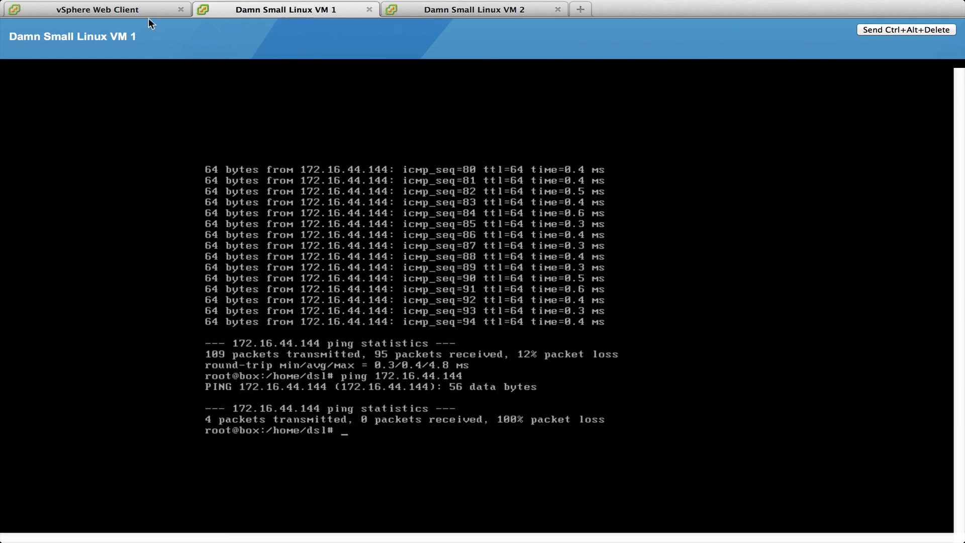
- Edit DPortGroup settings and view Network Traffic Rule 1 under Traffic filtering and marking
left_click(97, 9)
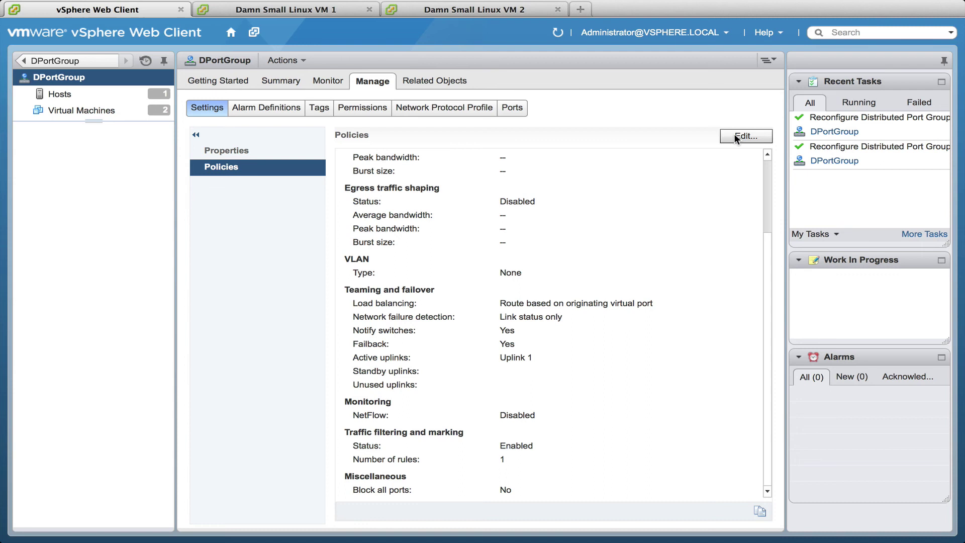
left_click(745, 136)
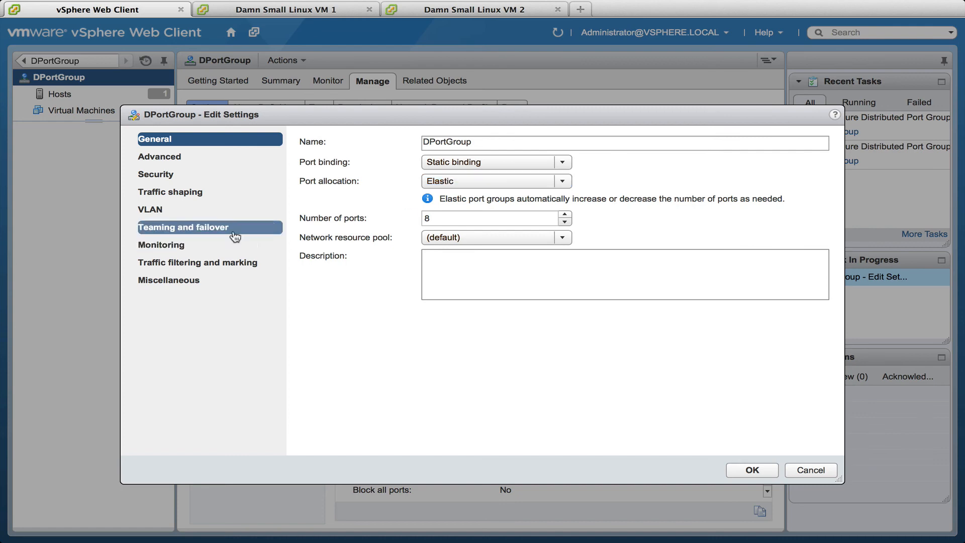
left_click(198, 262)
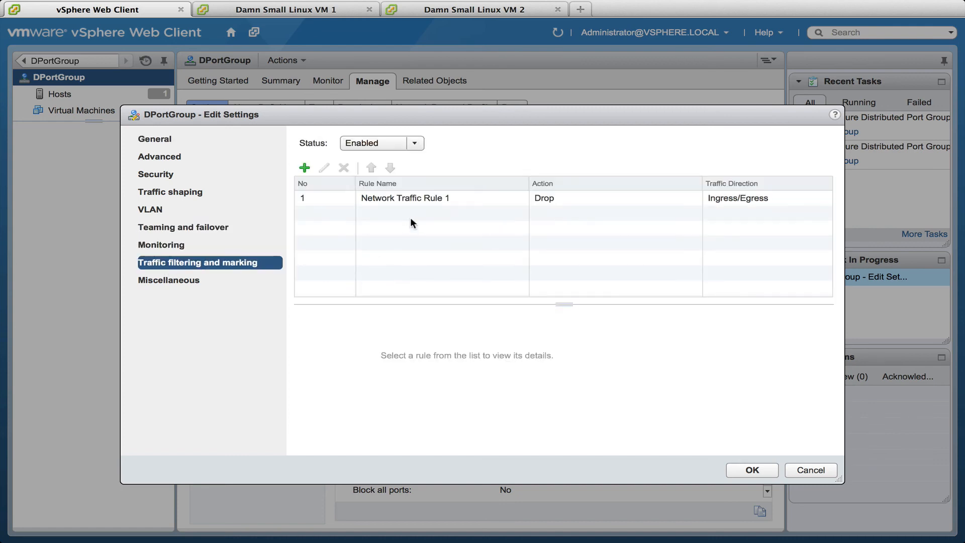
left_click(404, 198)
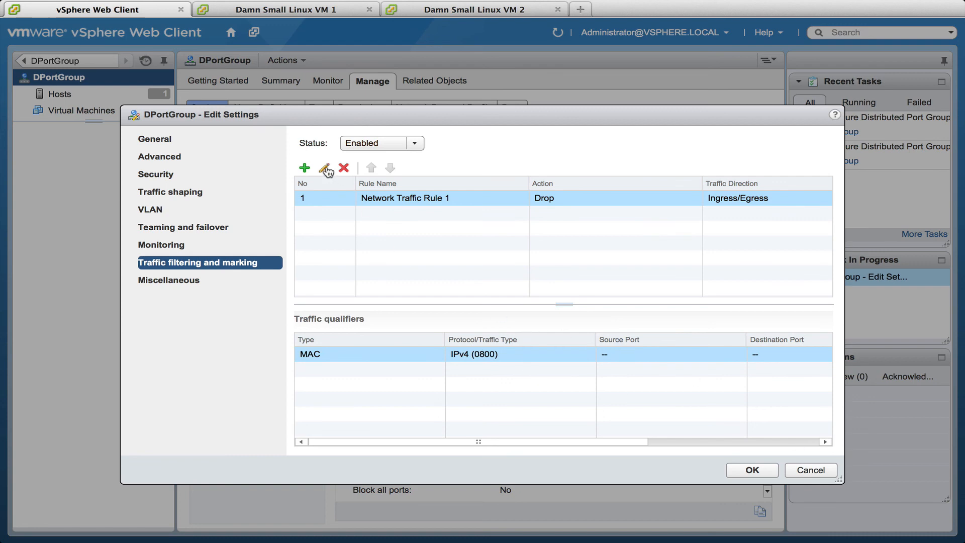
- Inspect the rule's MAC qualifiers, cancel without changes, and save filtering Status as Disabled
left_click(325, 168)
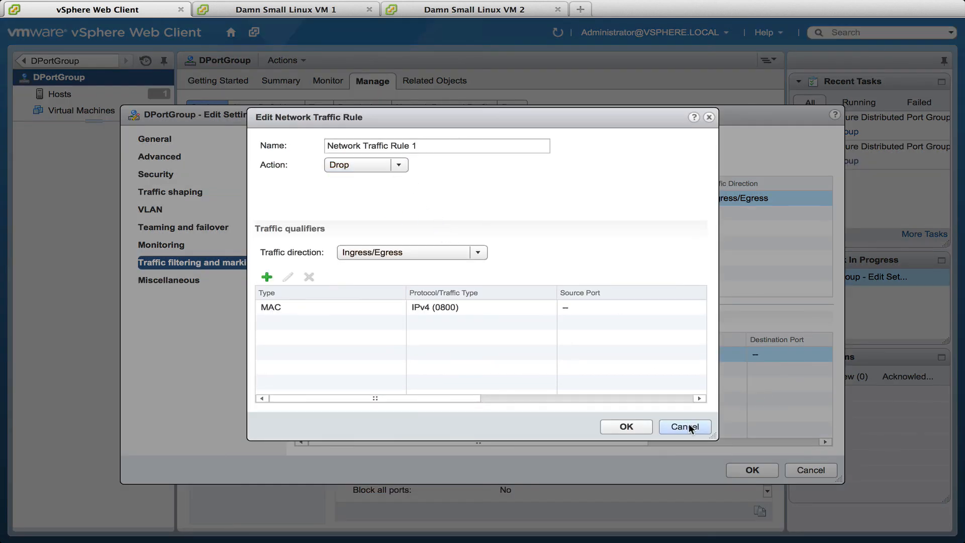
left_click(685, 427)
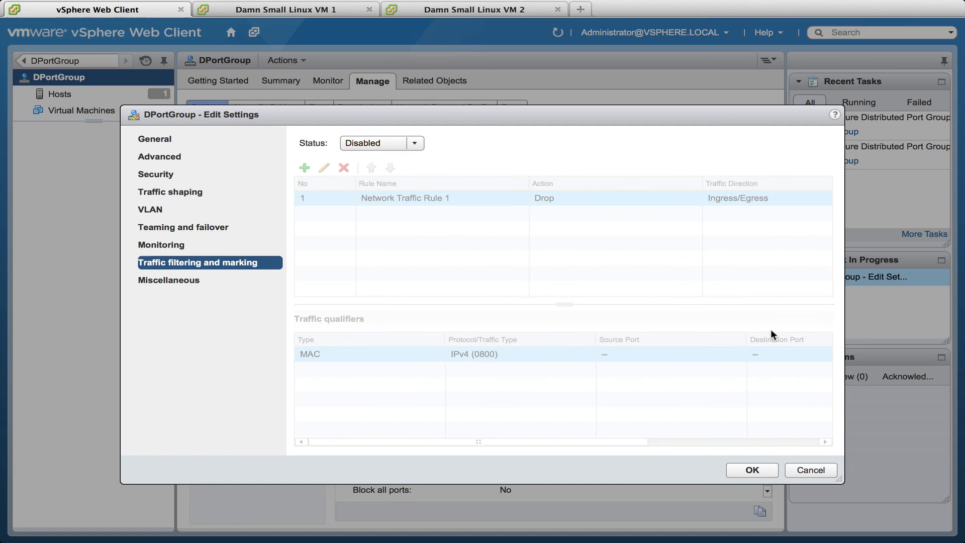
left_click(751, 469)
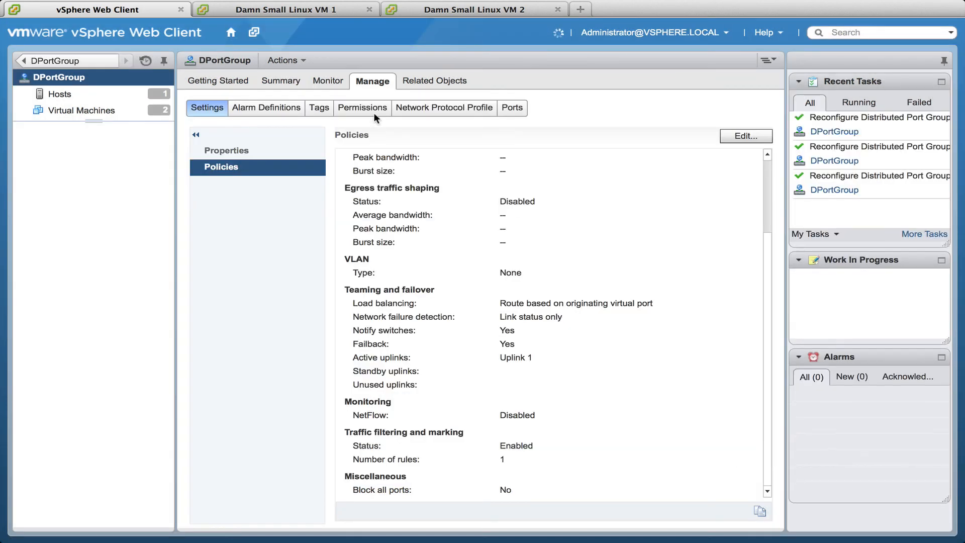
- Re-run pings from VM 1 to 172.16.44.144 and VM 2 to 172.16.44.143, now succeeding
left_click(284, 9)
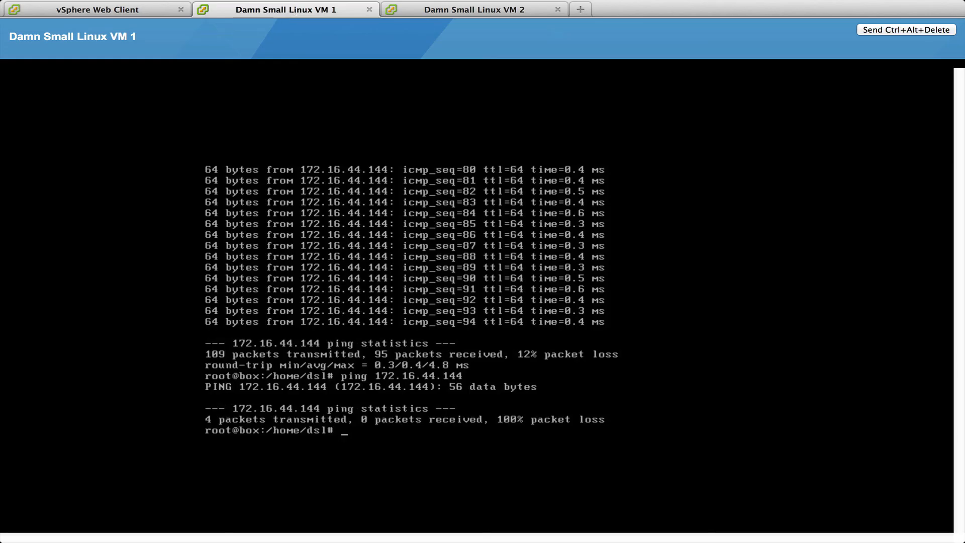
key("Return")
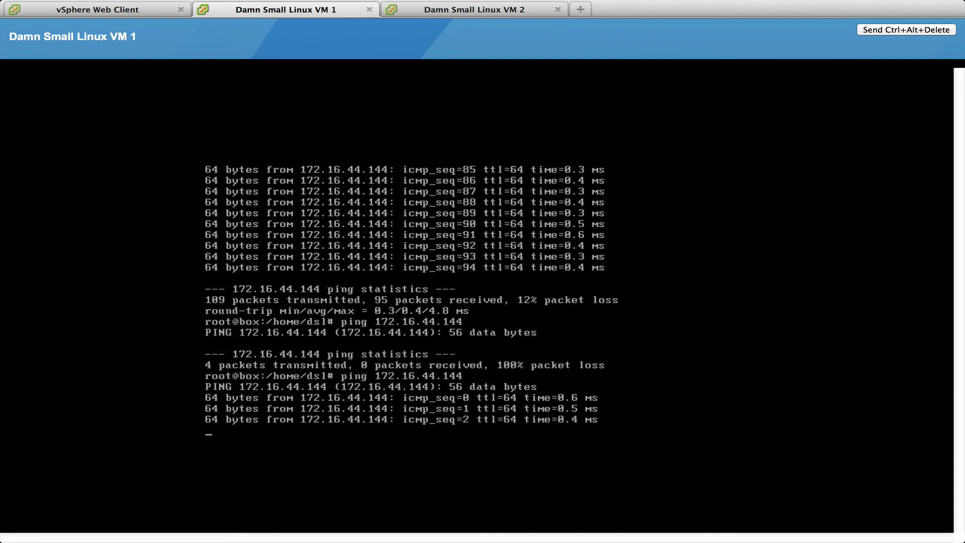
key("ctrl+c")
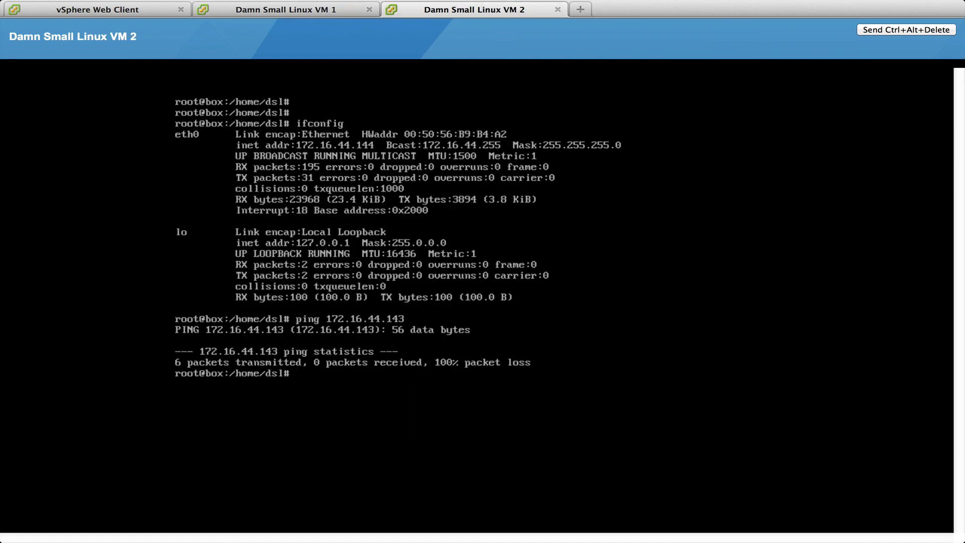
key("Return")
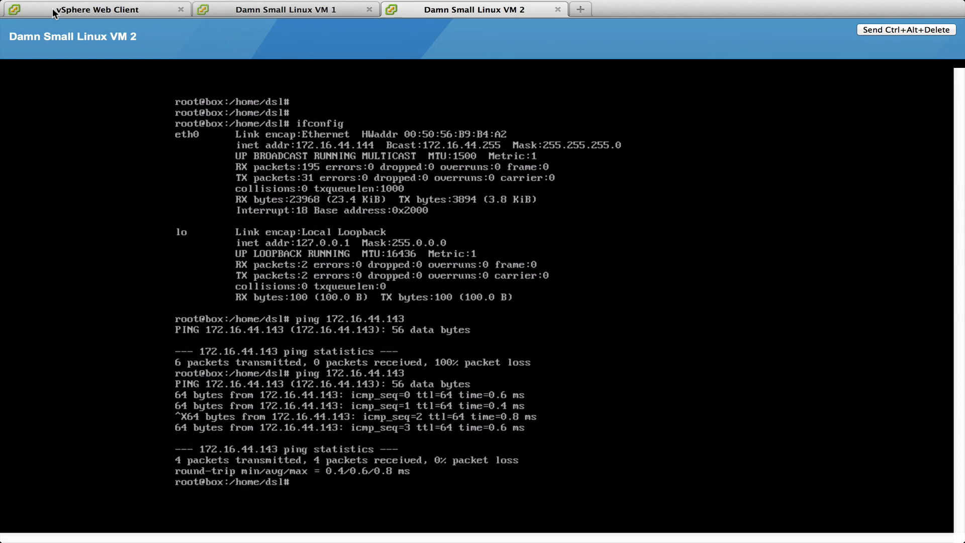
- Return to the DPortGroup Policies page showing security set to Reject for all three options
left_click(92, 9)
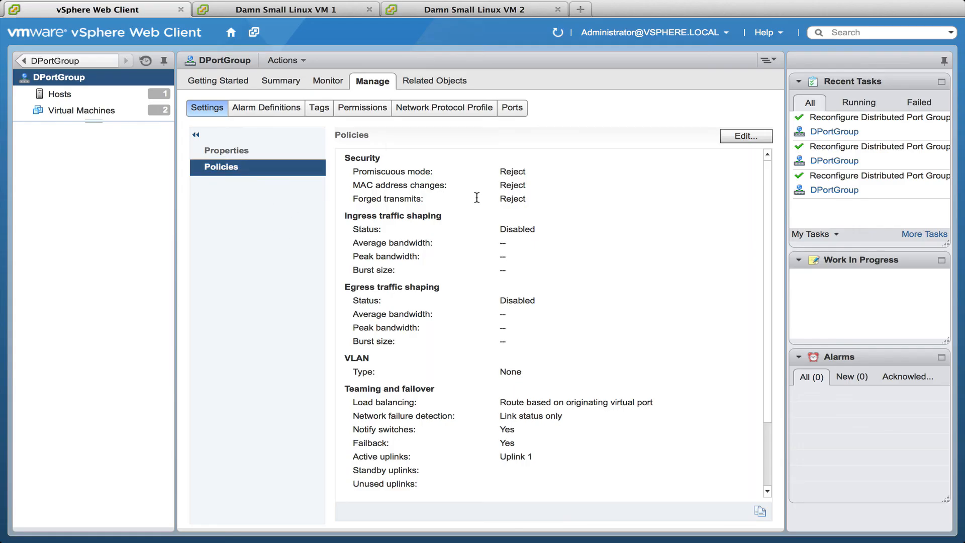
mouse_move(315, 221)
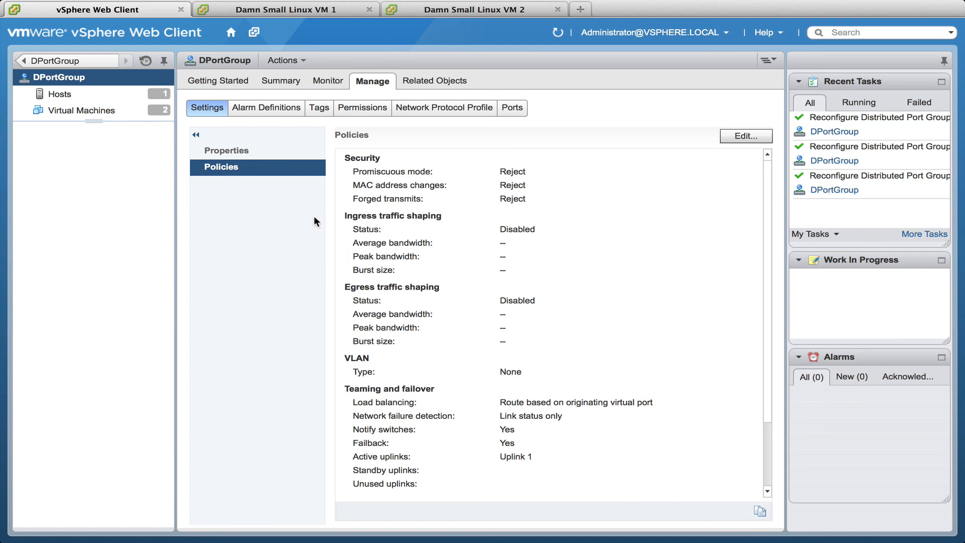
mouse_move(304, 224)
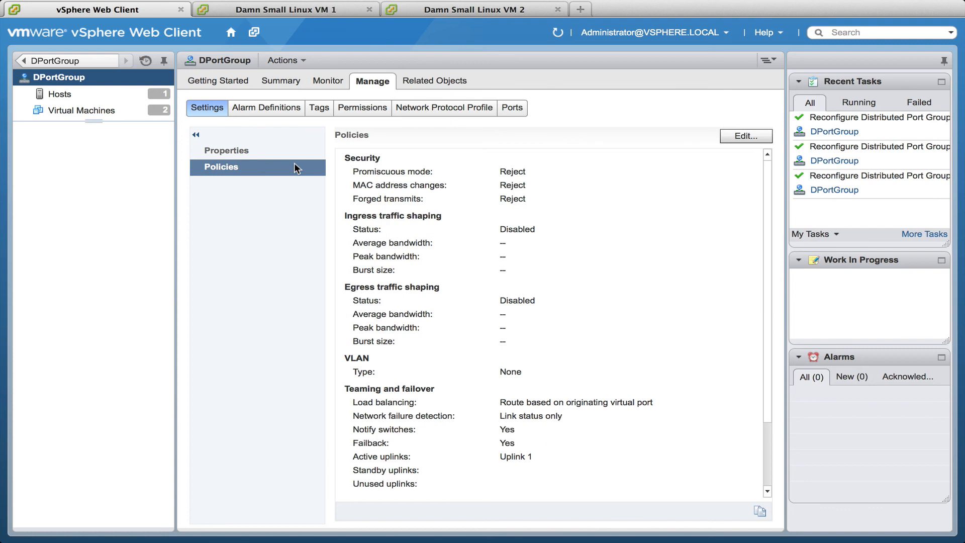
mouse_move(321, 138)
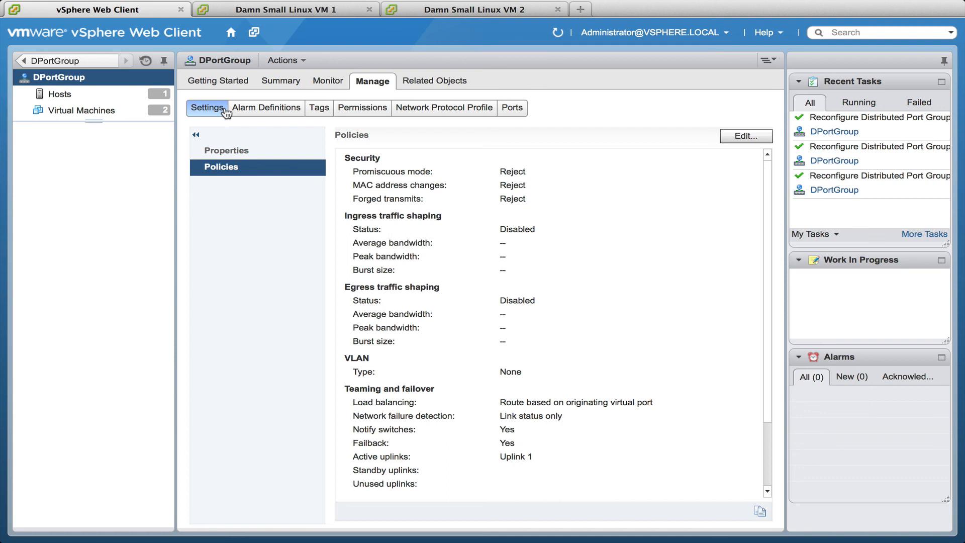
mouse_move(265, 108)
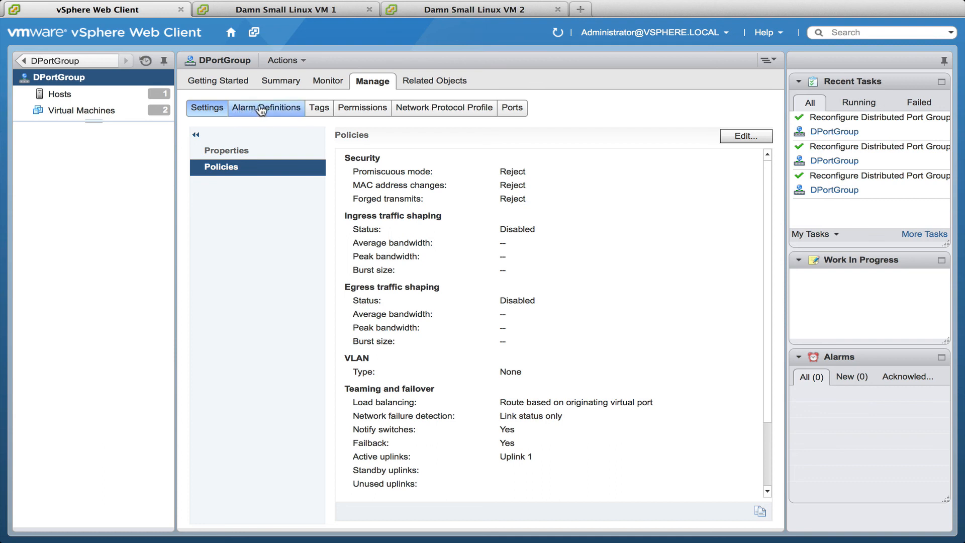
mouse_move(512, 108)
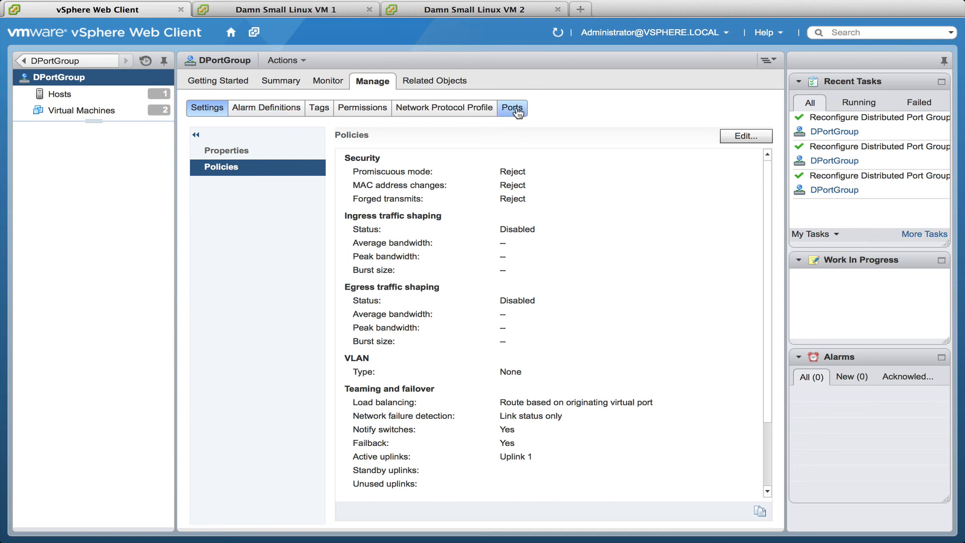
mouse_move(577, 87)
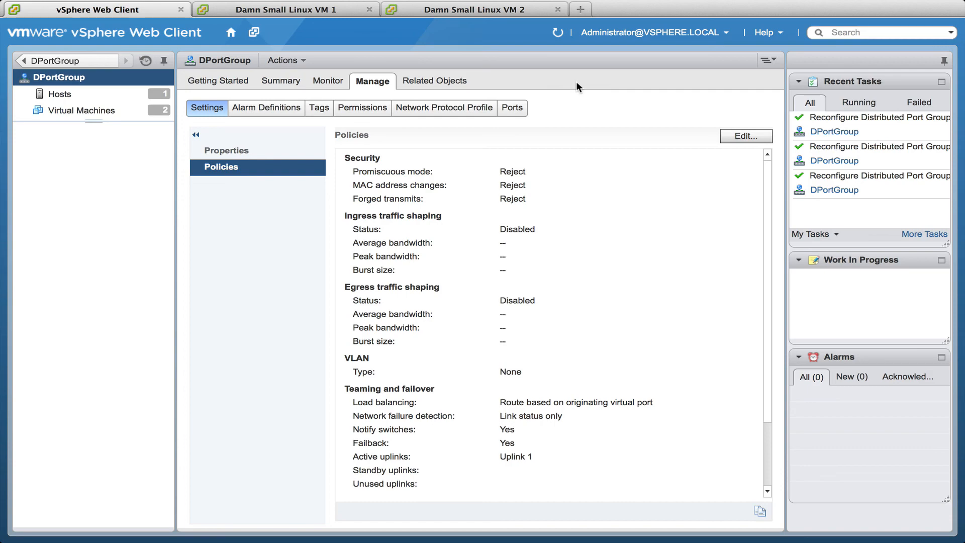